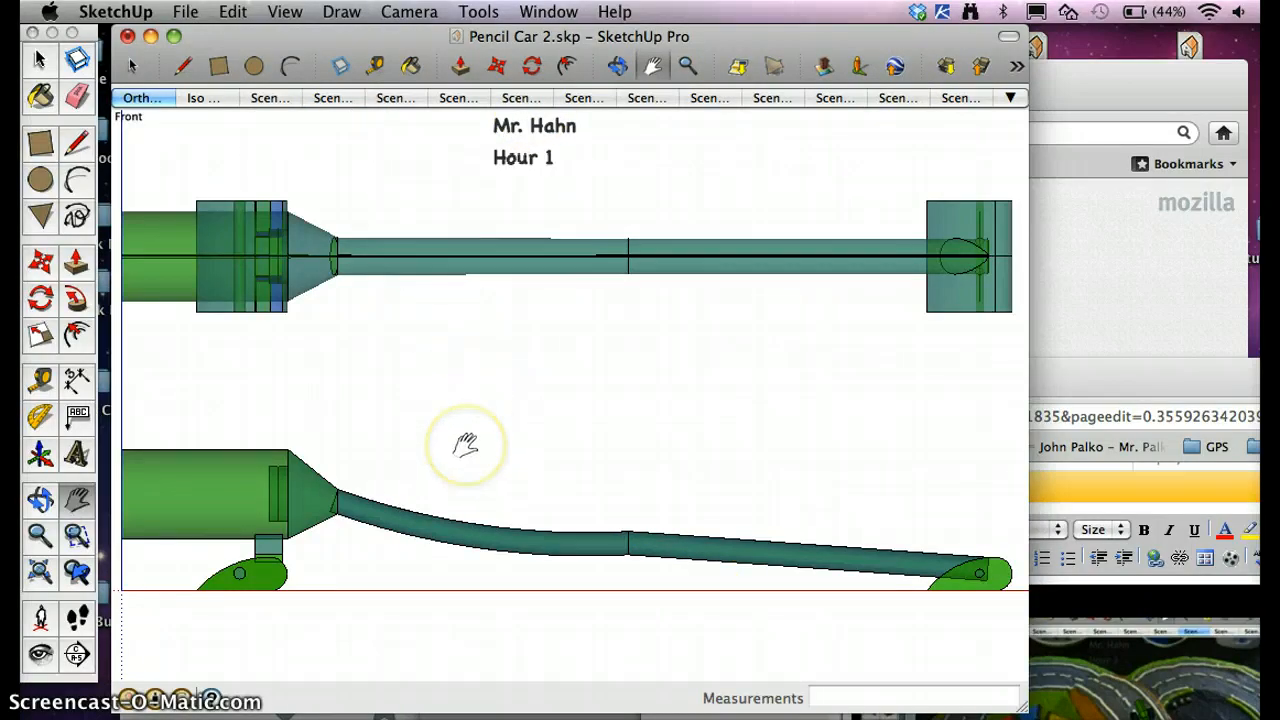
pyautogui.moveTo(280, 215)
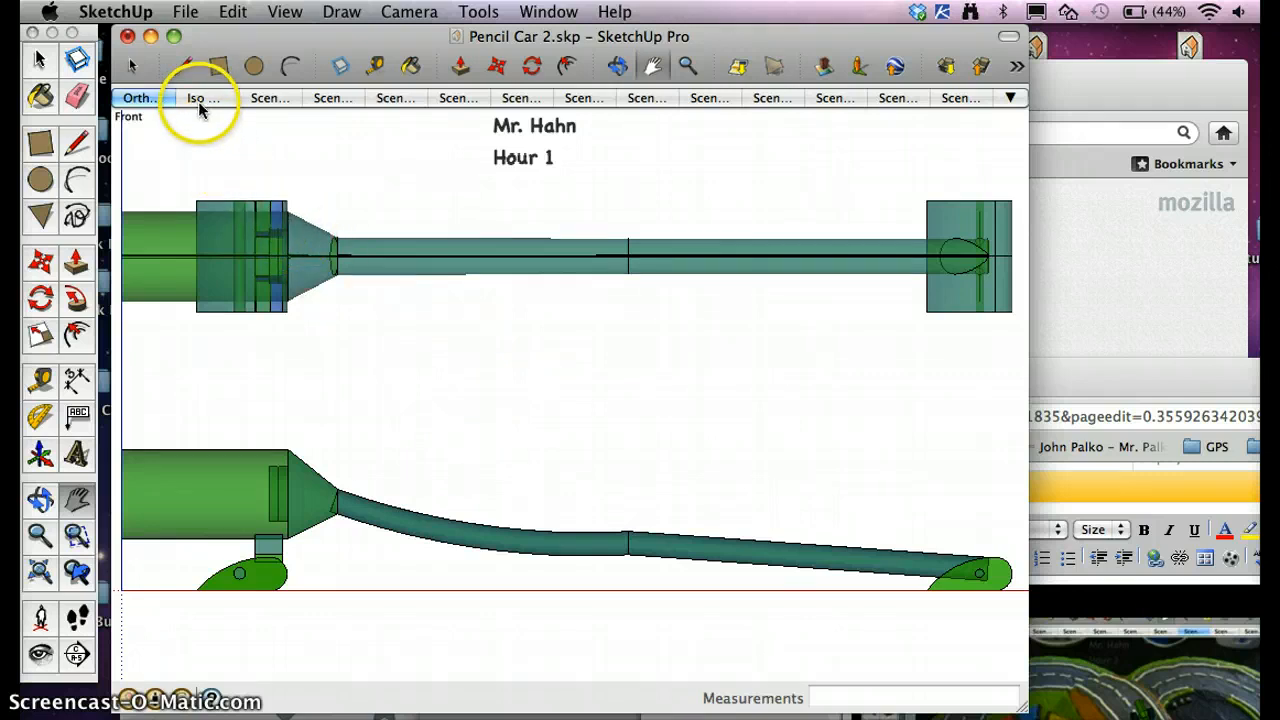
# Switch between the Iso and Ortho scene tabs, ending on the Iso scene
pyautogui.click(195, 99)
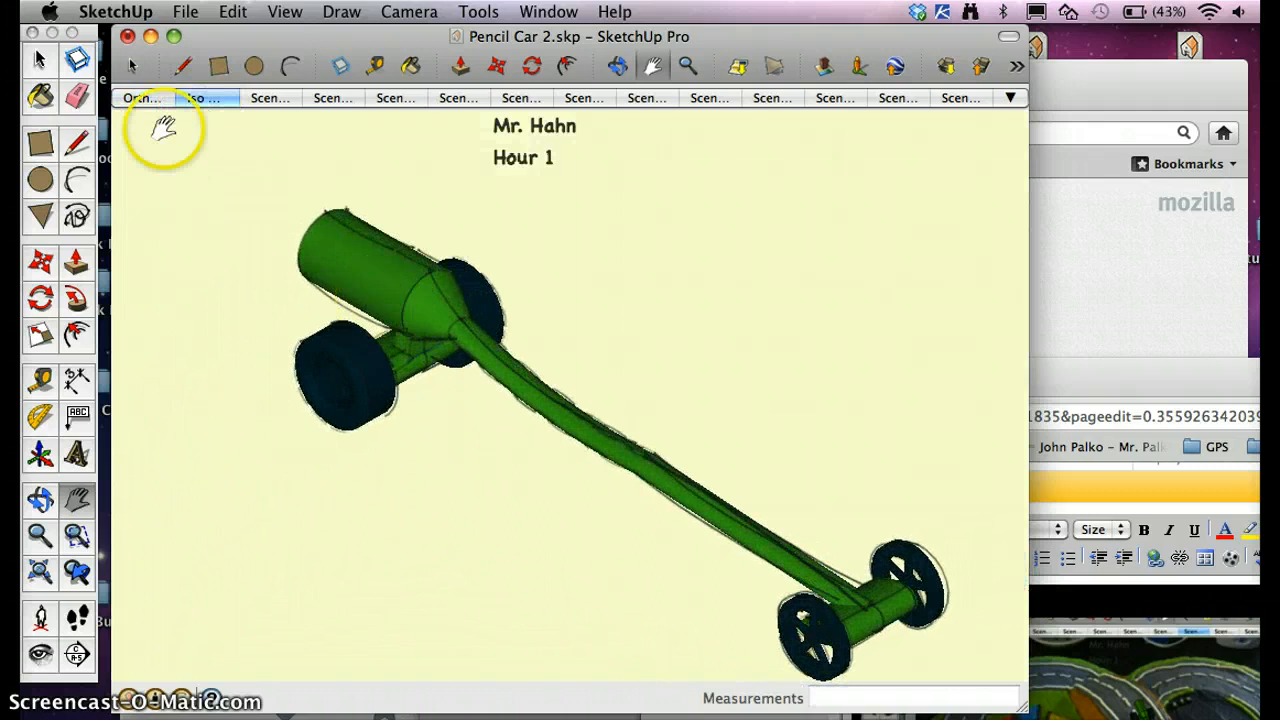
pyautogui.click(150, 99)
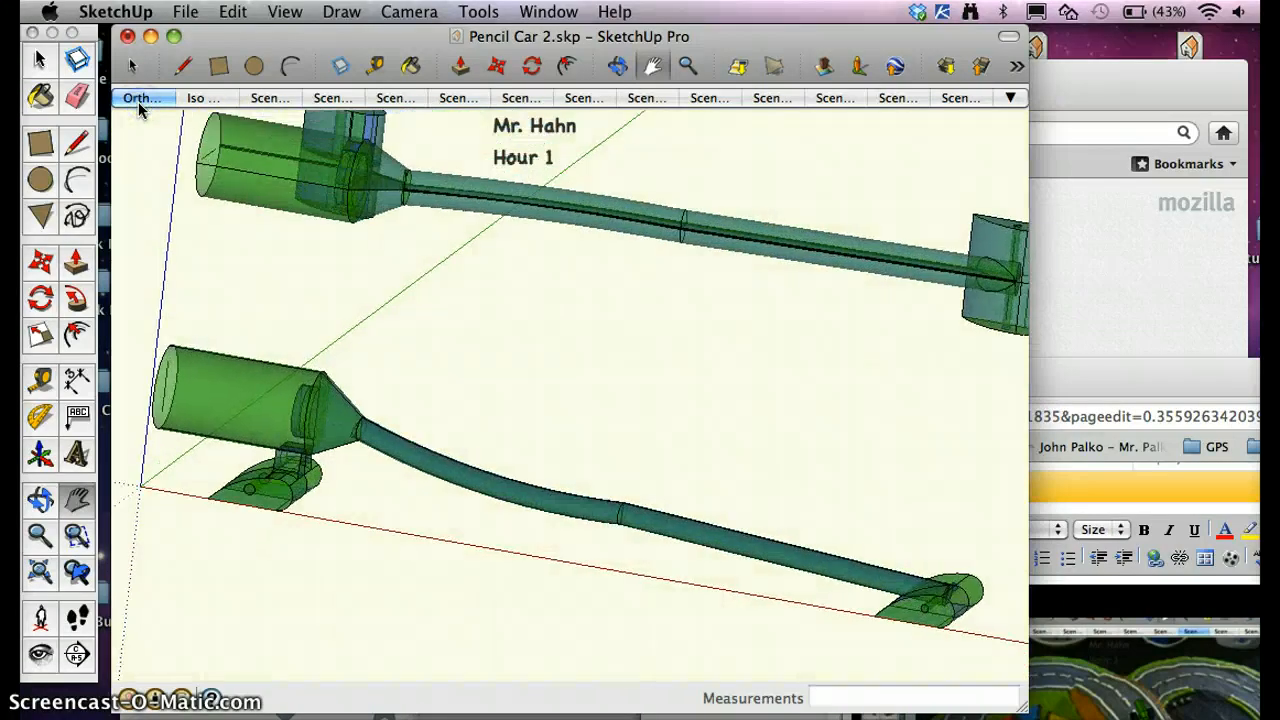
pyautogui.click(200, 99)
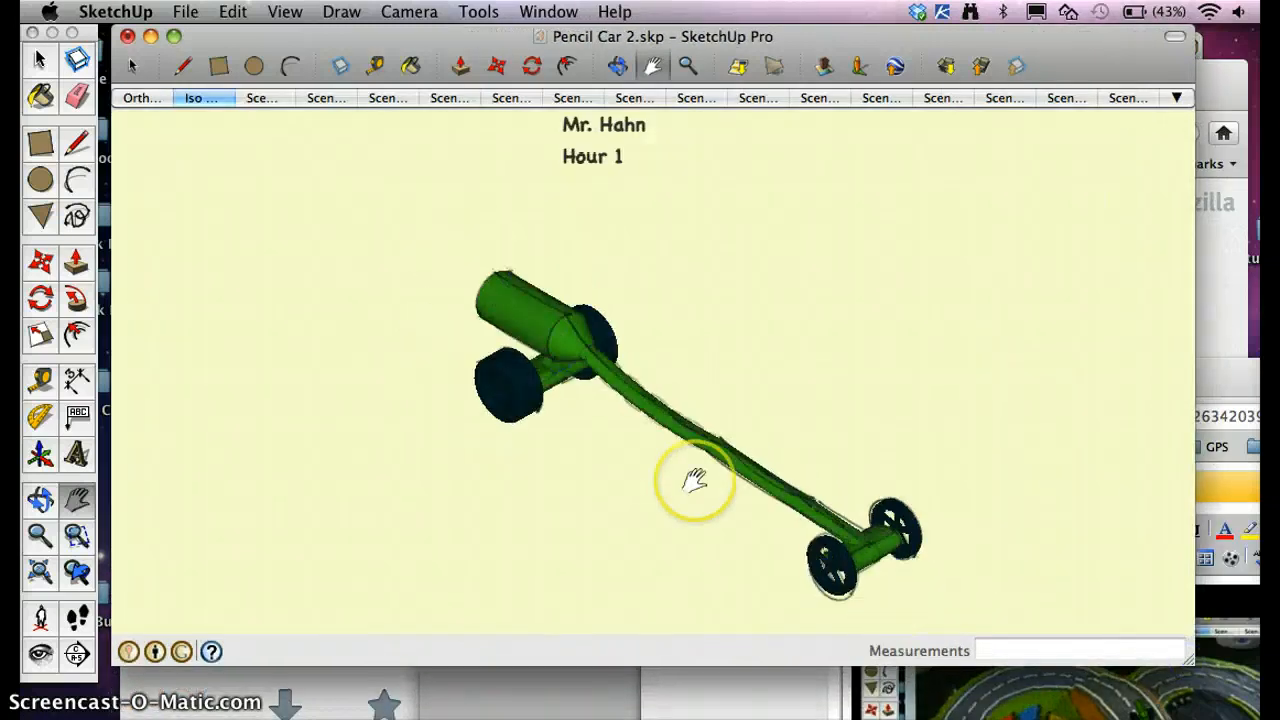
# Adjust the view so the whole pencil car fills the iso scene
pyautogui.moveTo(693, 478); pyautogui.dragTo(687, 385)
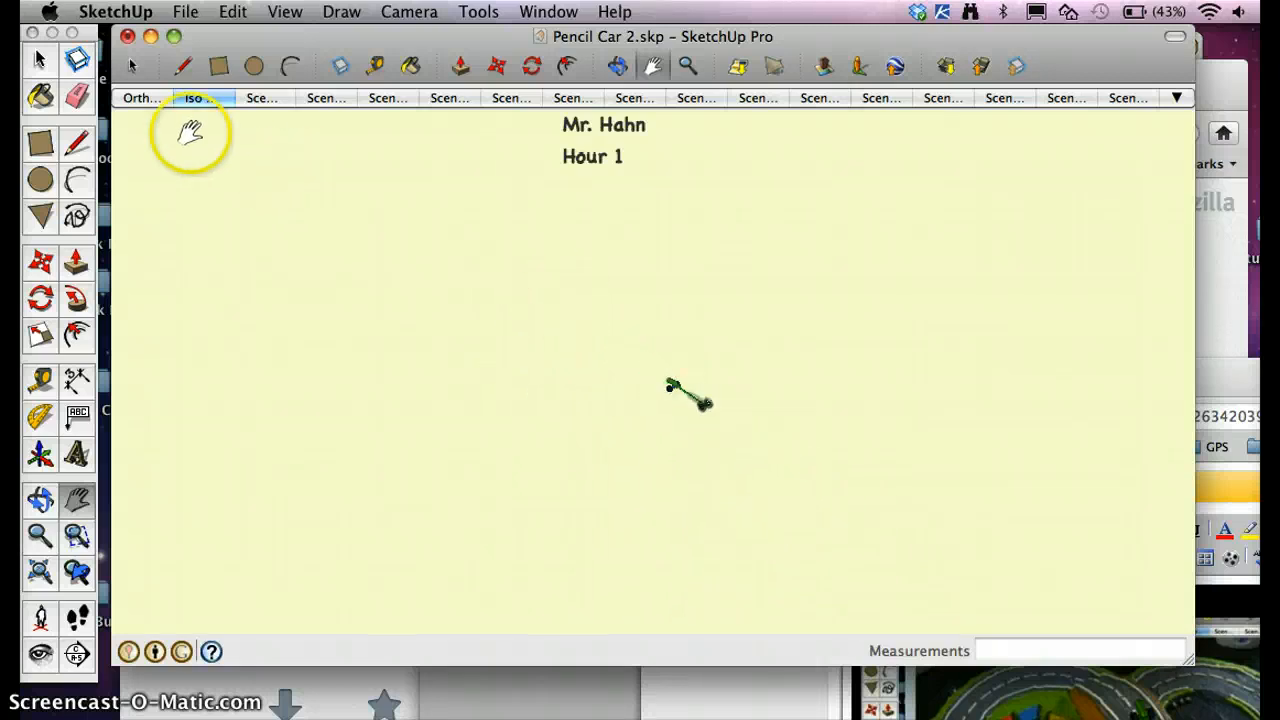
pyautogui.moveTo(870, 128)
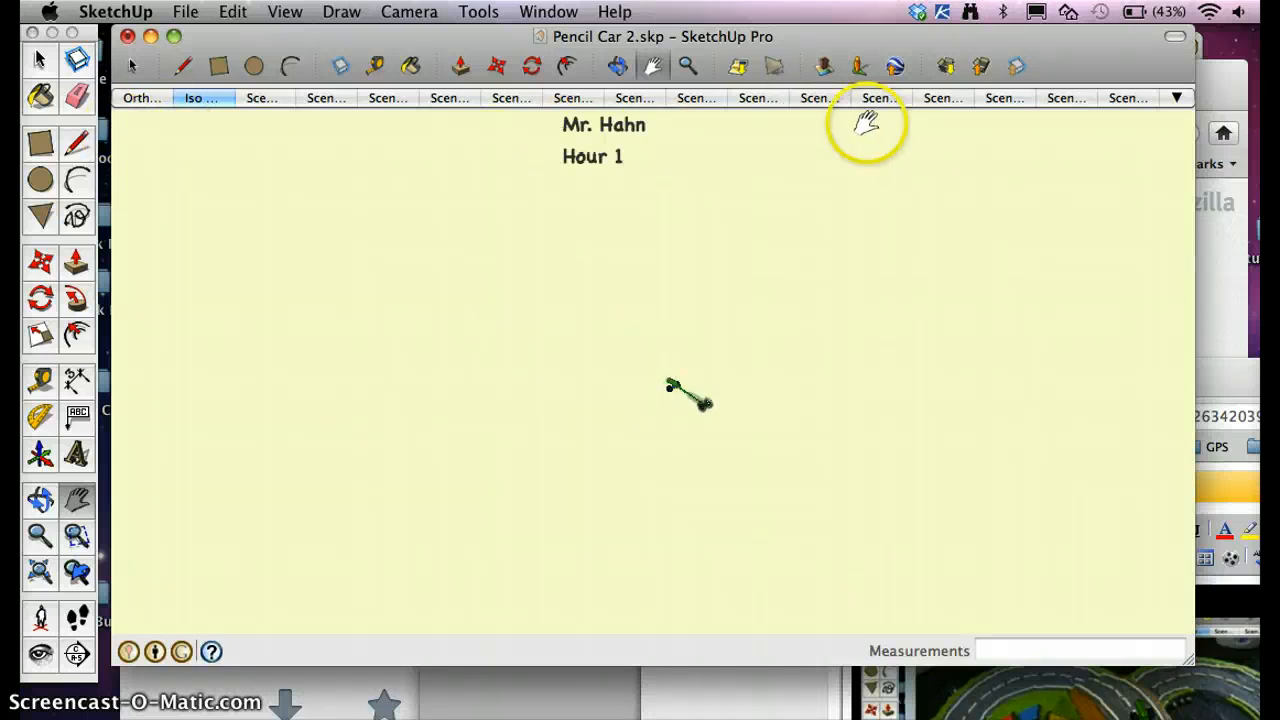
pyautogui.moveTo(505, 413)
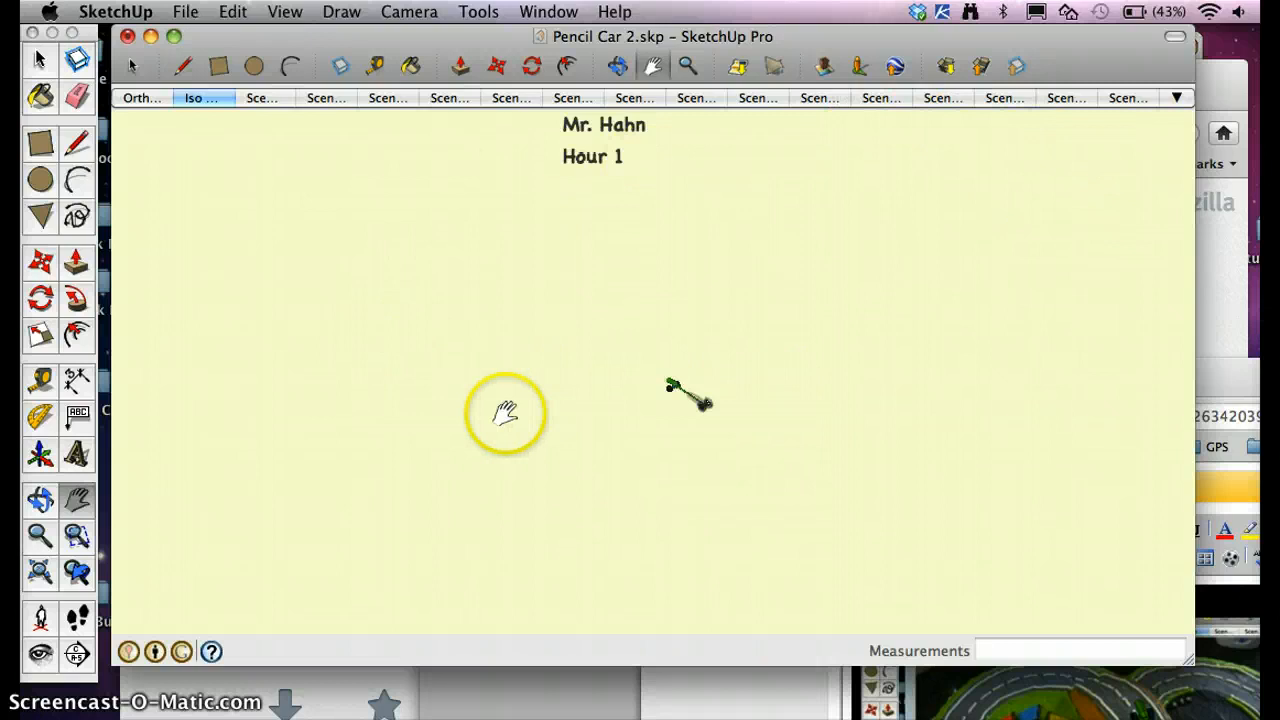
pyautogui.moveTo(750, 427)
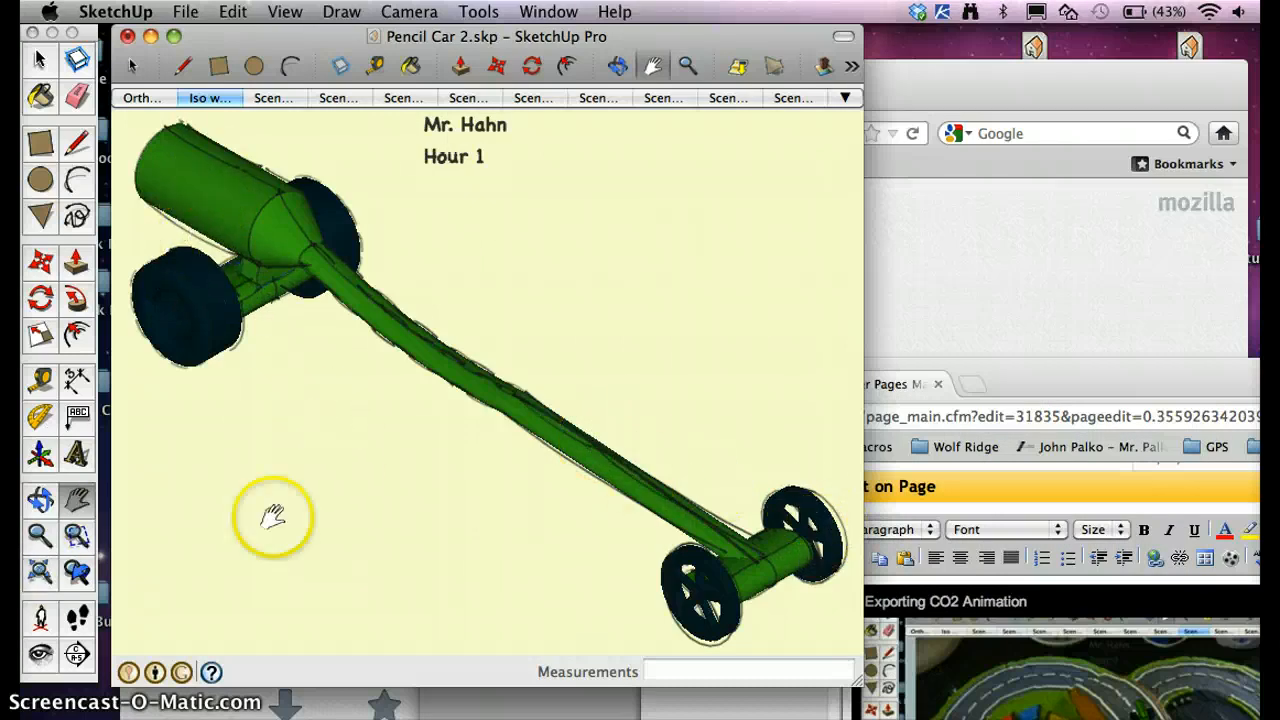
pyautogui.moveTo(559, 257)
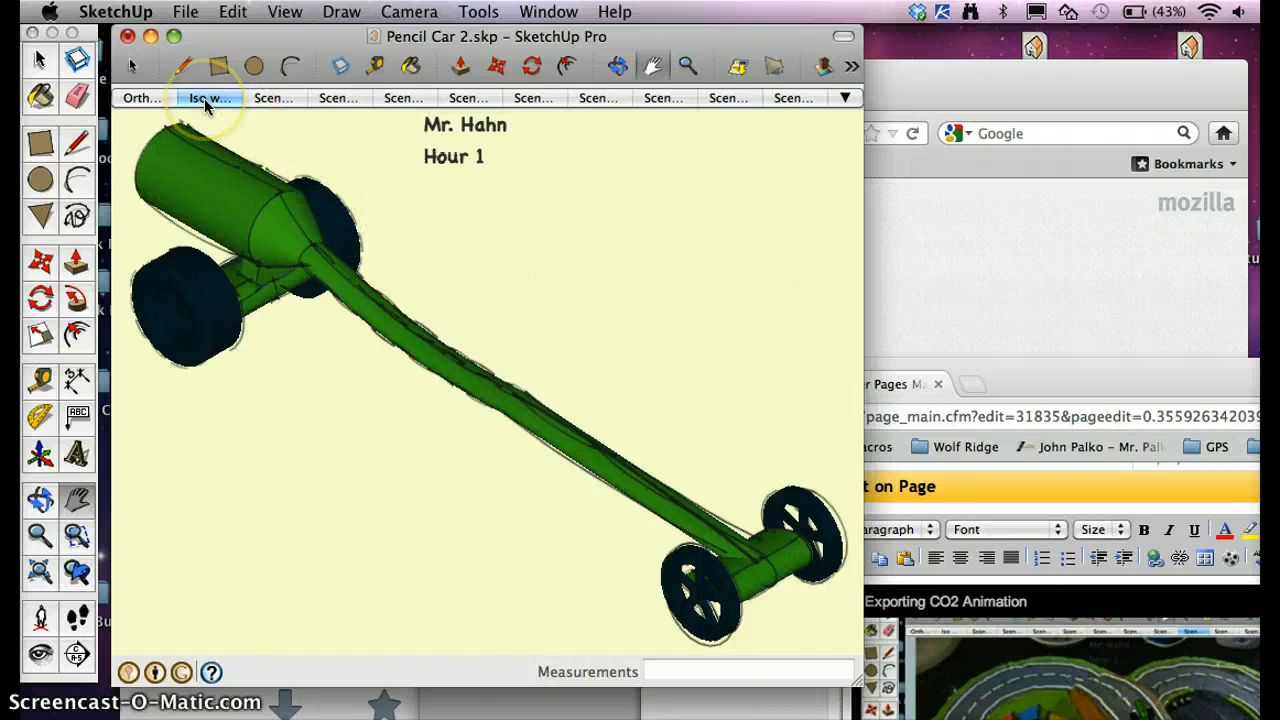
# Set up a 2D Graphic JPEG export at 6600×3532 pixels, 600 ppi
pyautogui.click(179, 11)
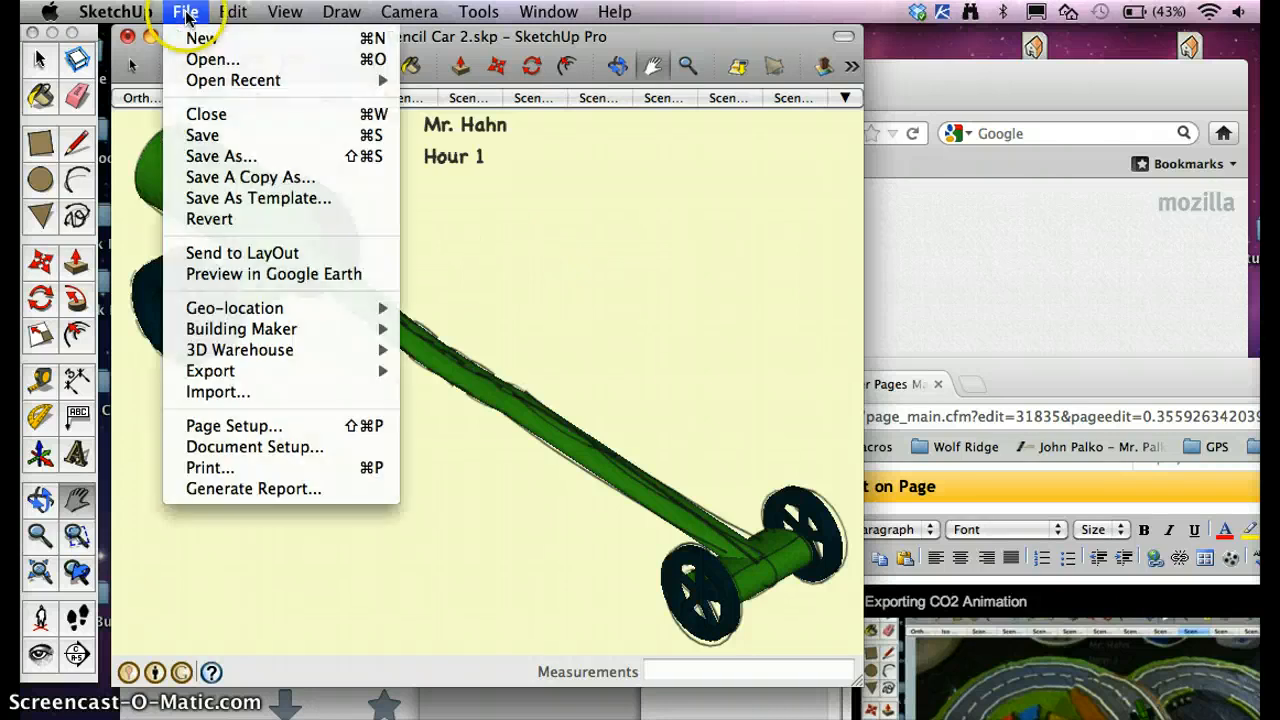
pyautogui.moveTo(210, 371)
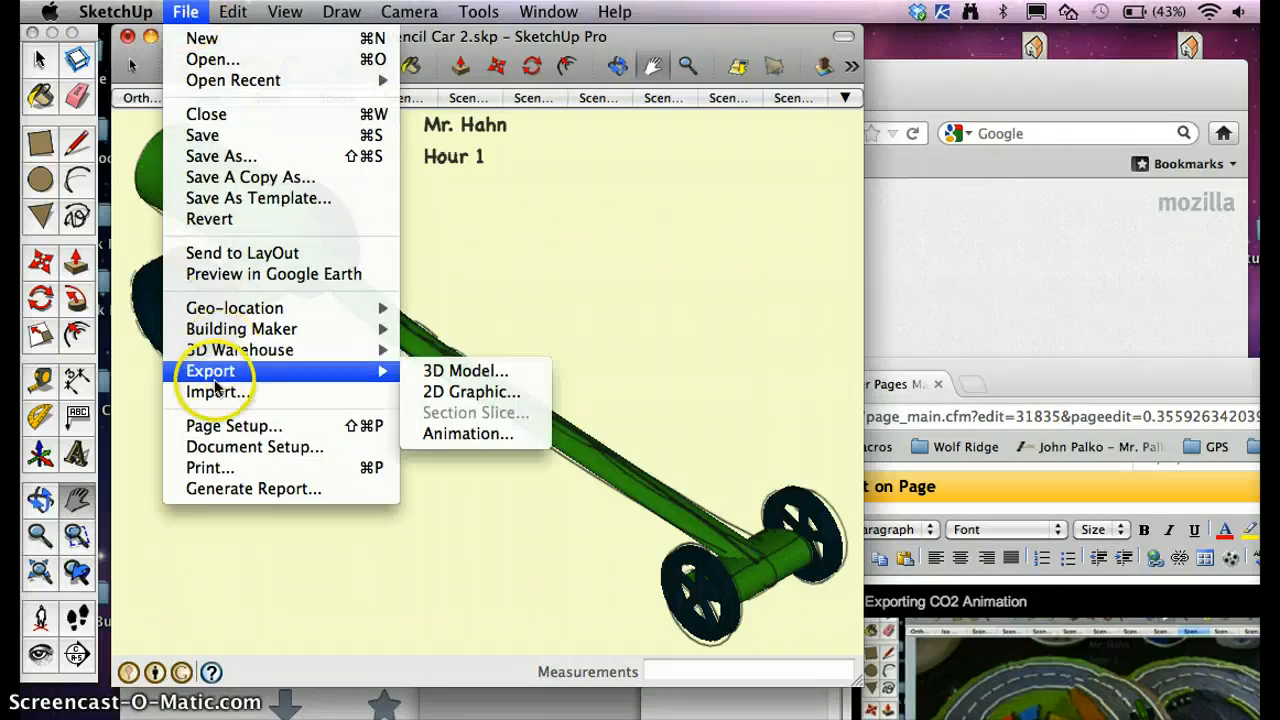
pyautogui.moveTo(480, 392)
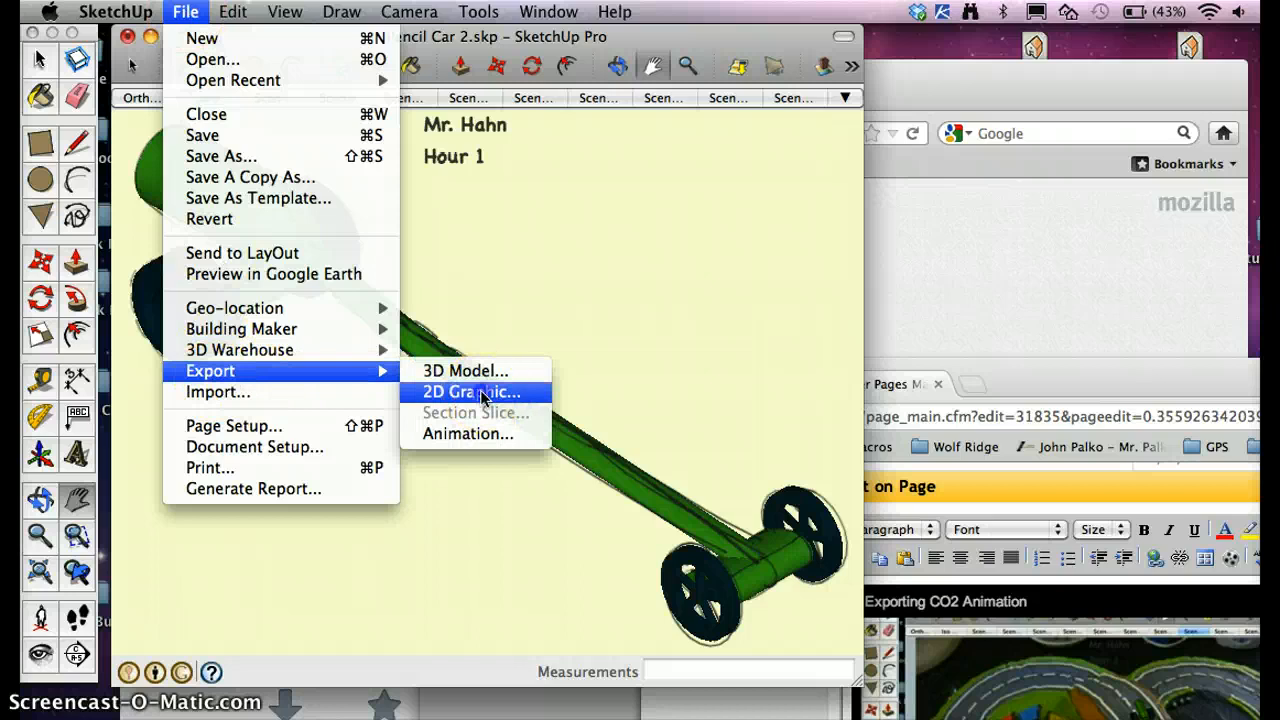
pyautogui.click(471, 392)
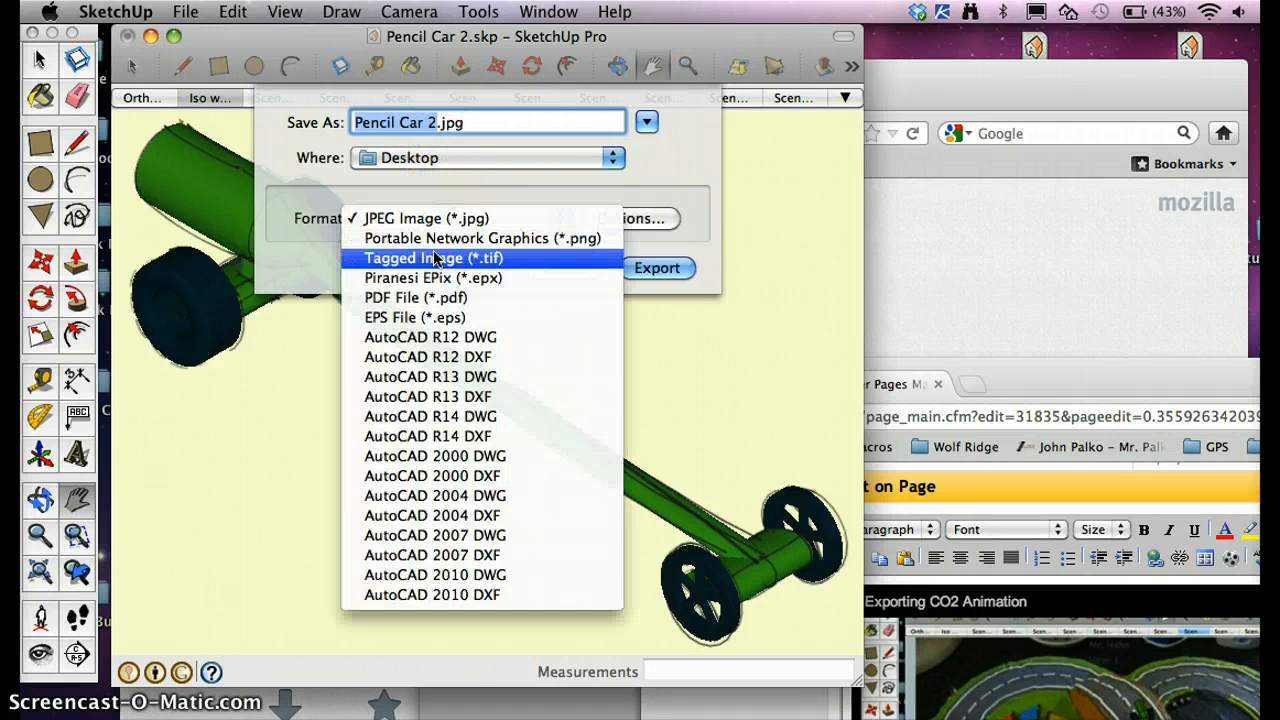
pyautogui.click(447, 218)
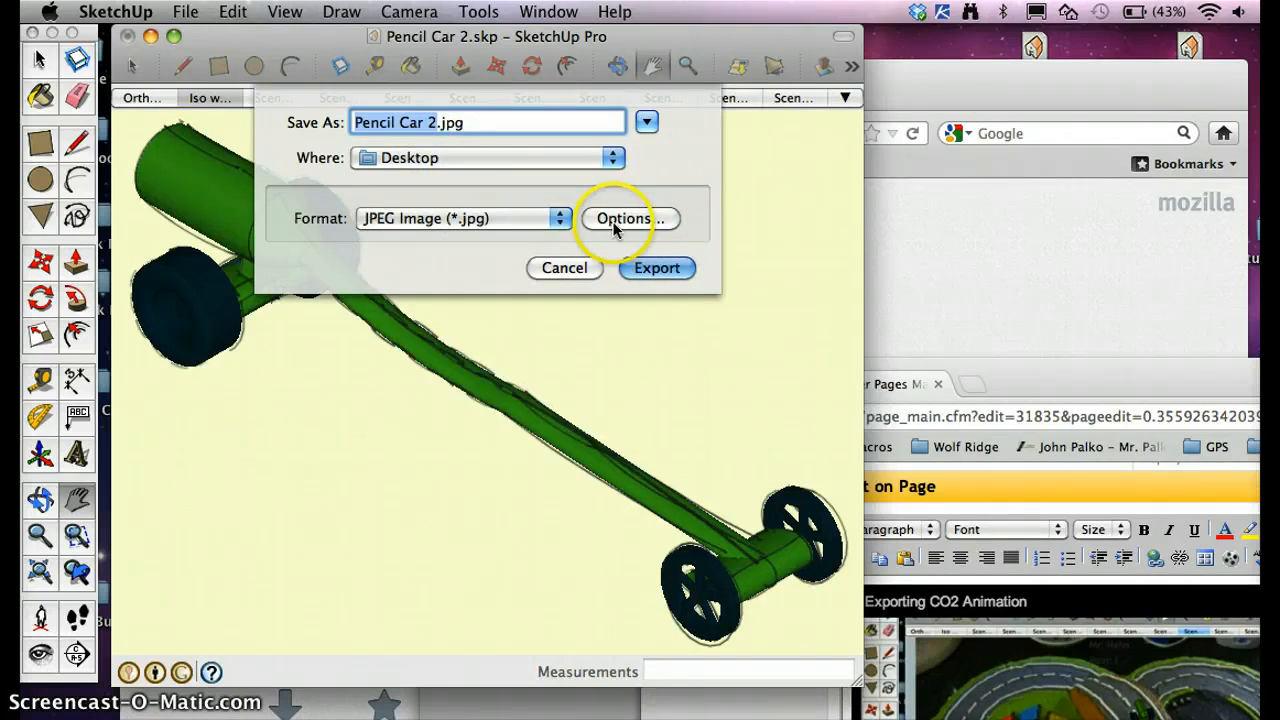
pyautogui.click(624, 218)
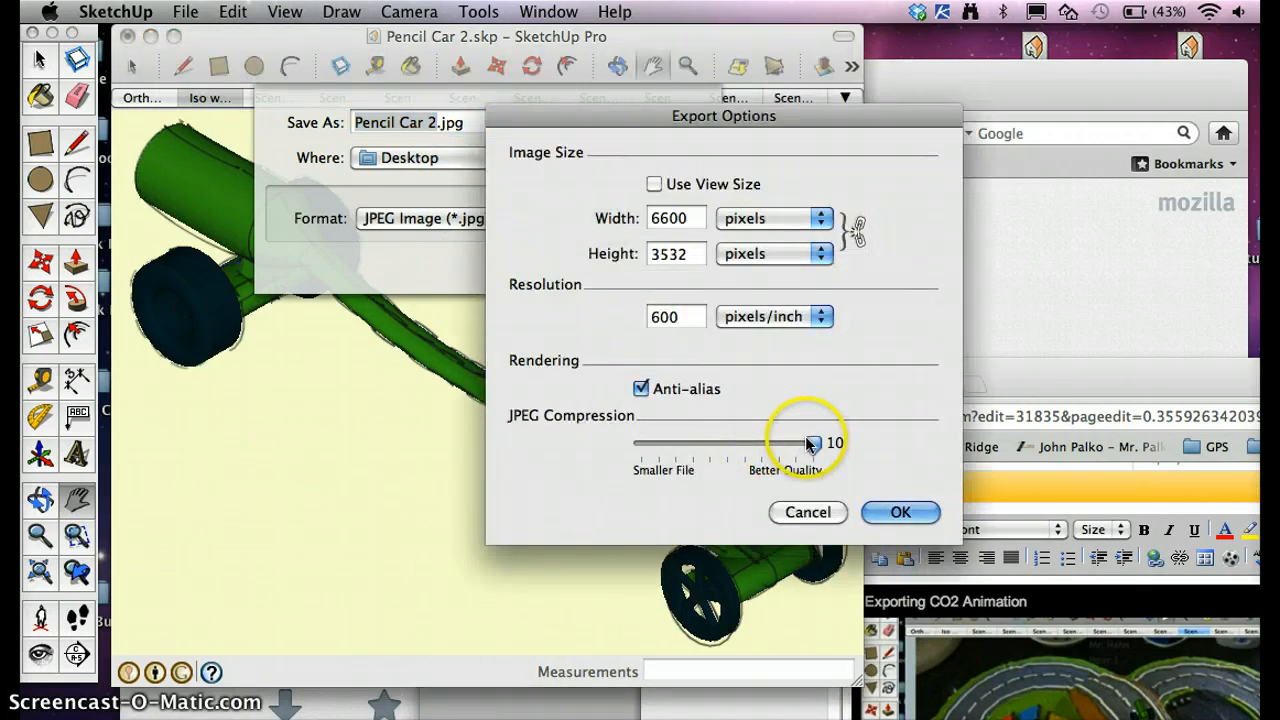
pyautogui.moveTo(833, 417)
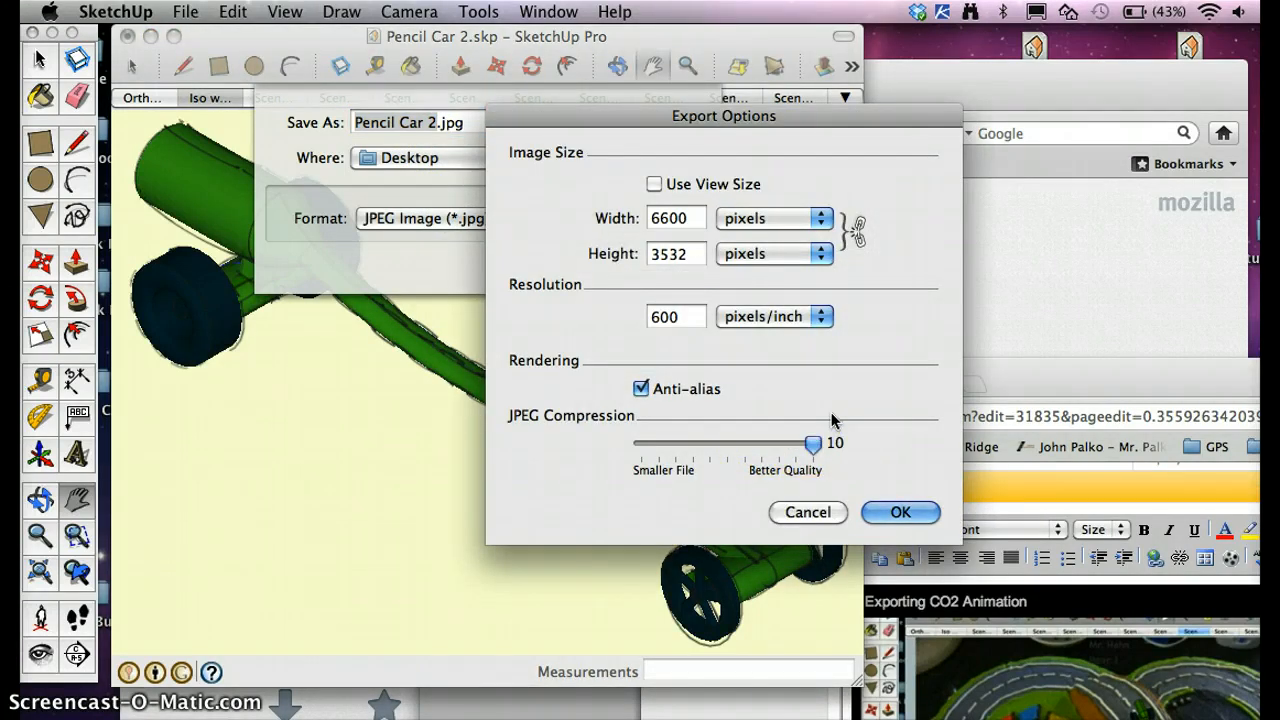
pyautogui.click(900, 512)
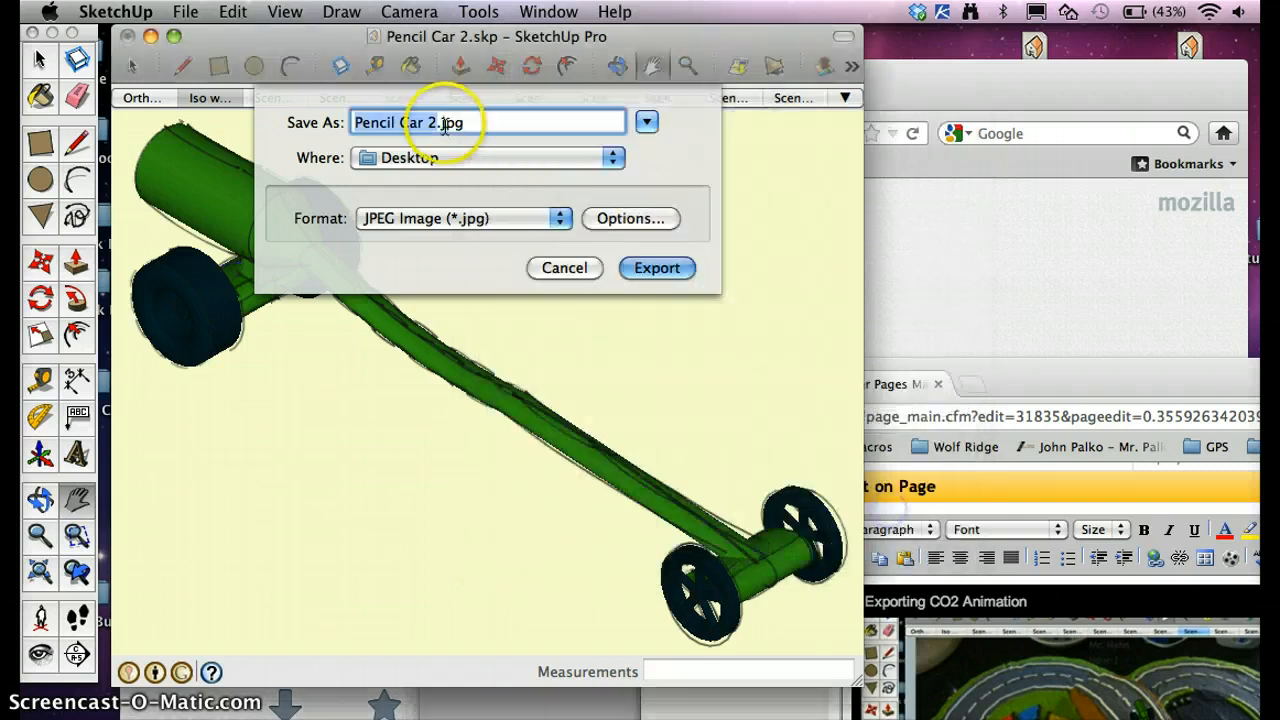
# Export Pencil Car 2.jpg to the Desktop and open the result
pyautogui.click(657, 268)
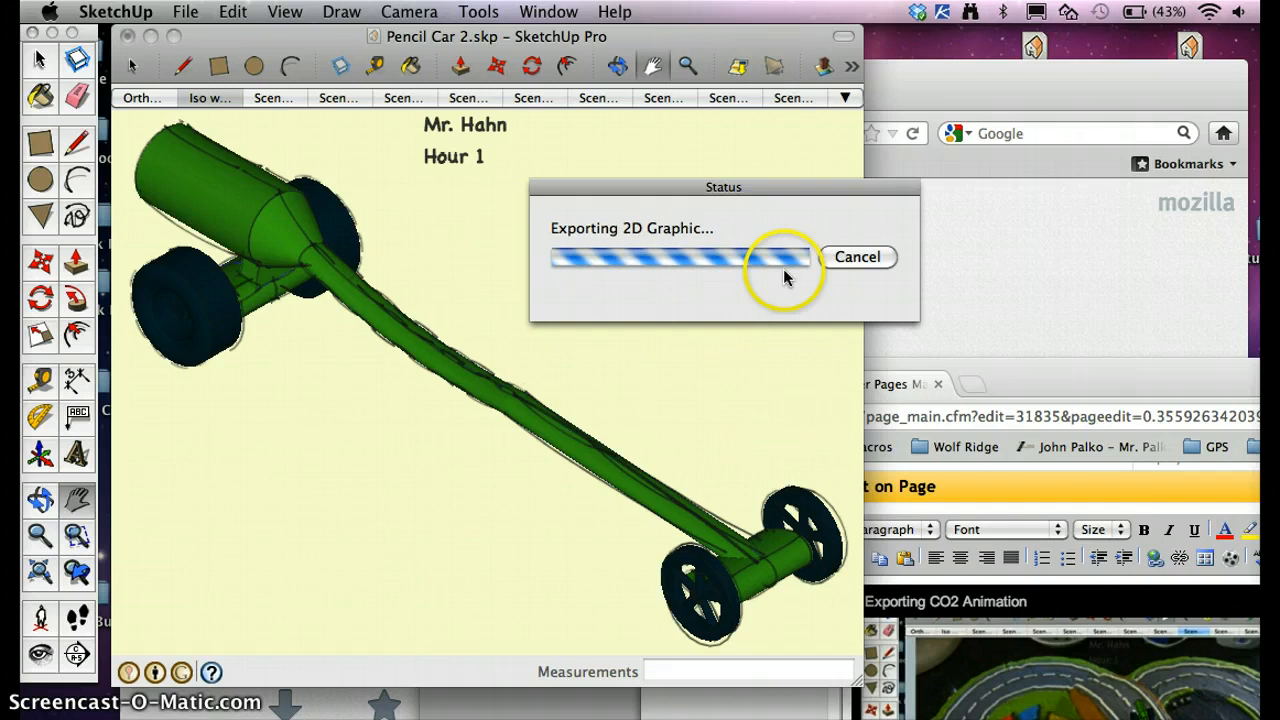
pyautogui.moveTo(899, 290)
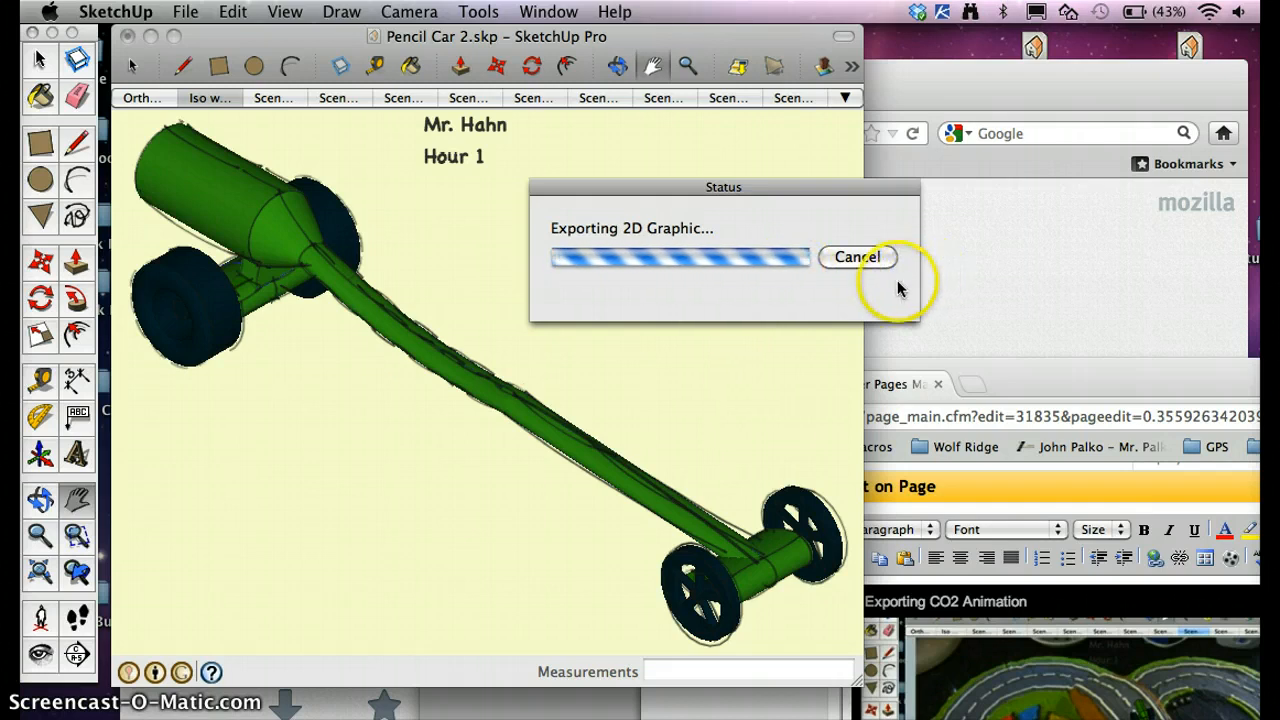
pyautogui.moveTo(832, 691)
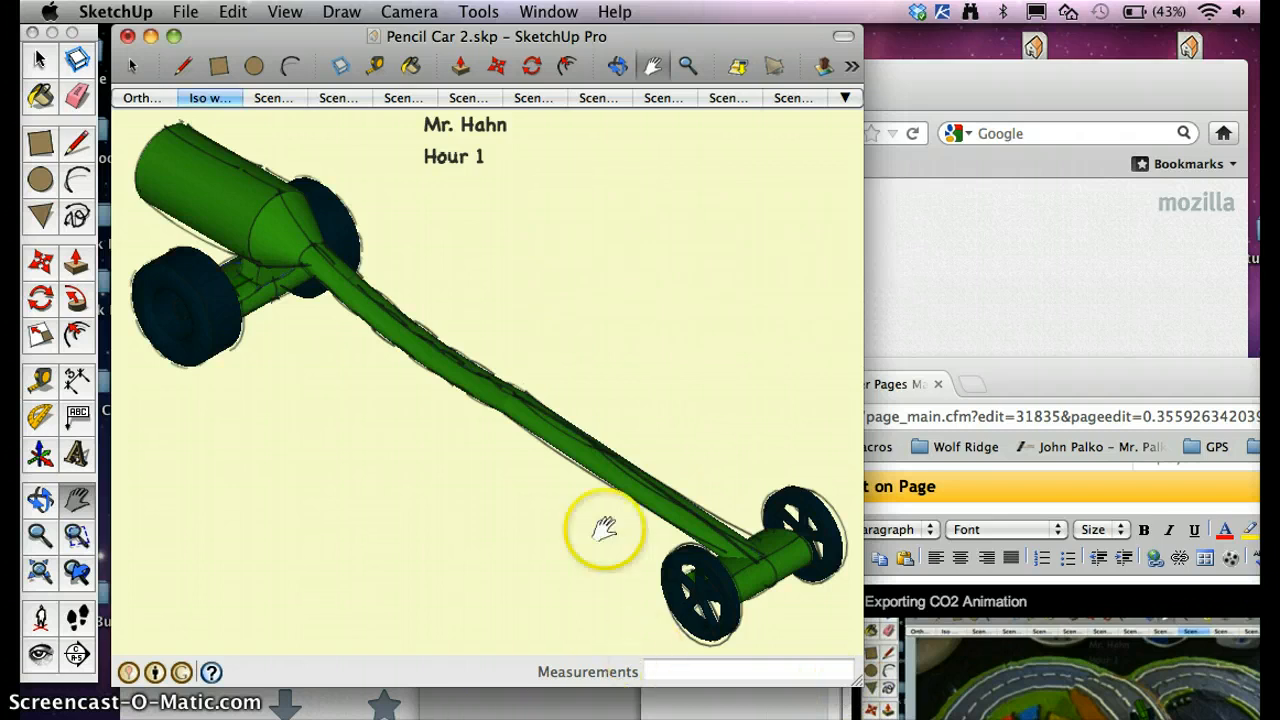
pyautogui.click(609, 530)
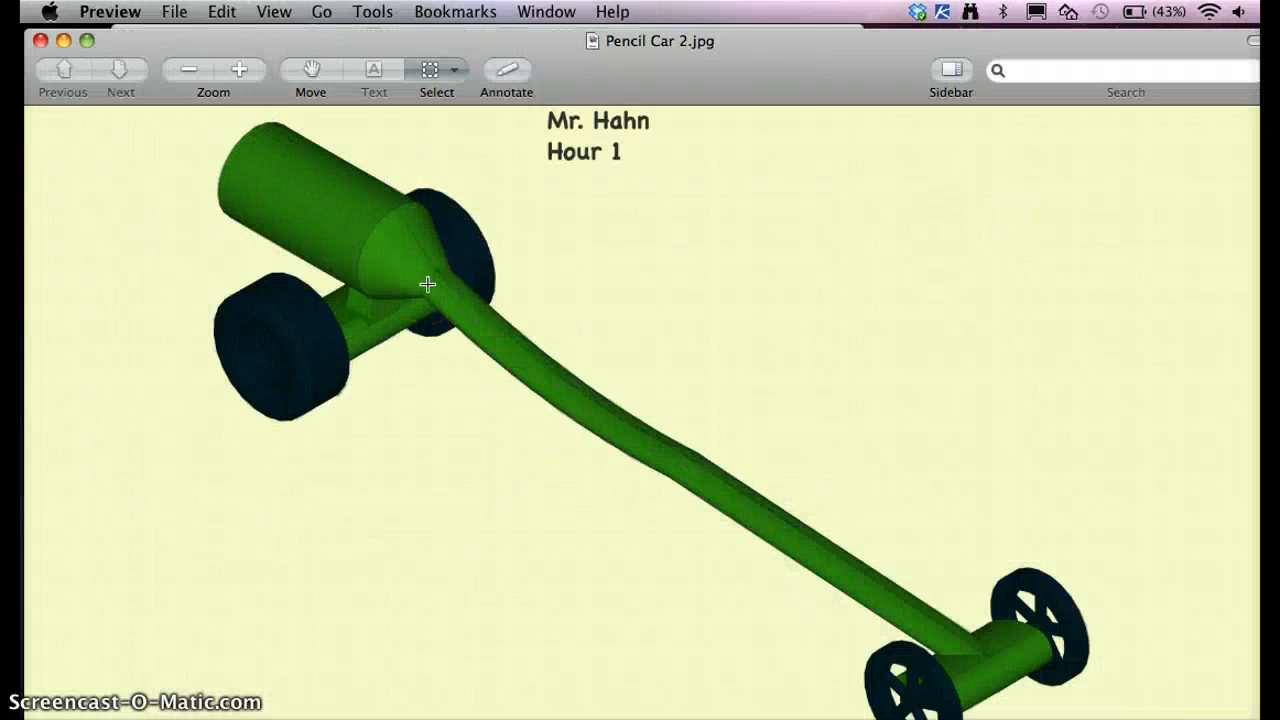
# Zoom in twice on Pencil Car 2.jpg in Preview
pyautogui.click(239, 70)
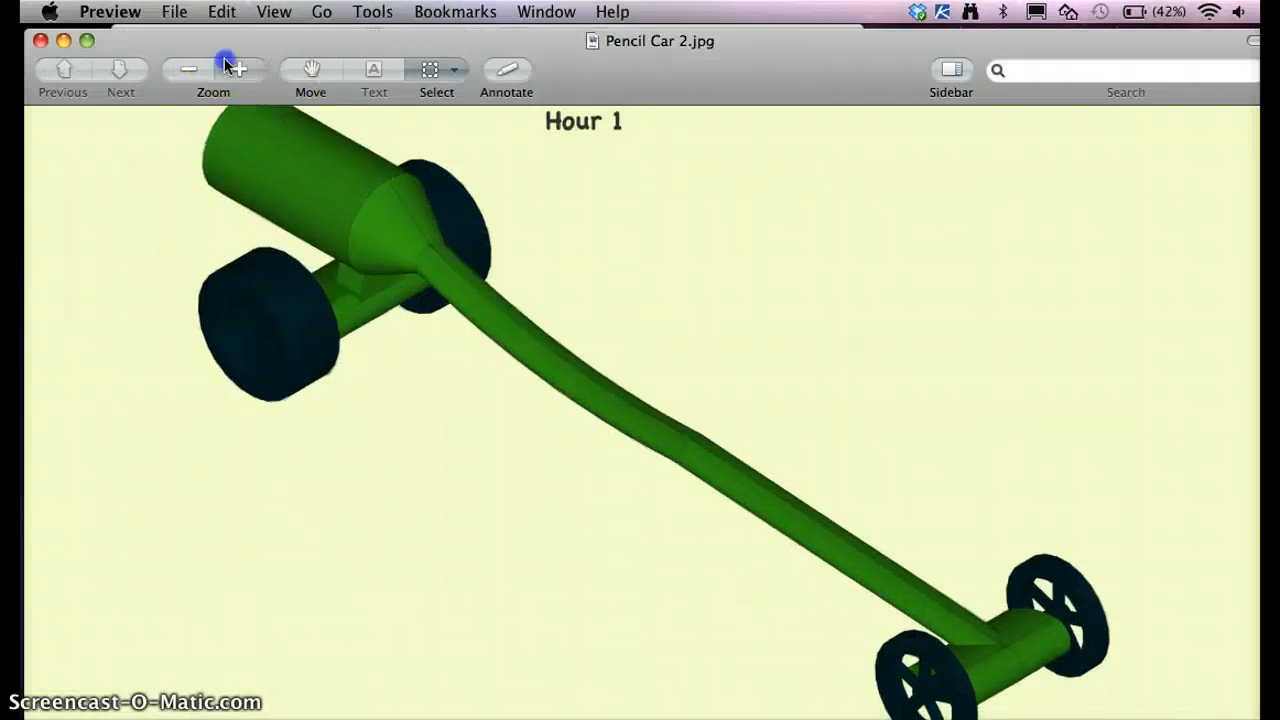
pyautogui.click(243, 70)
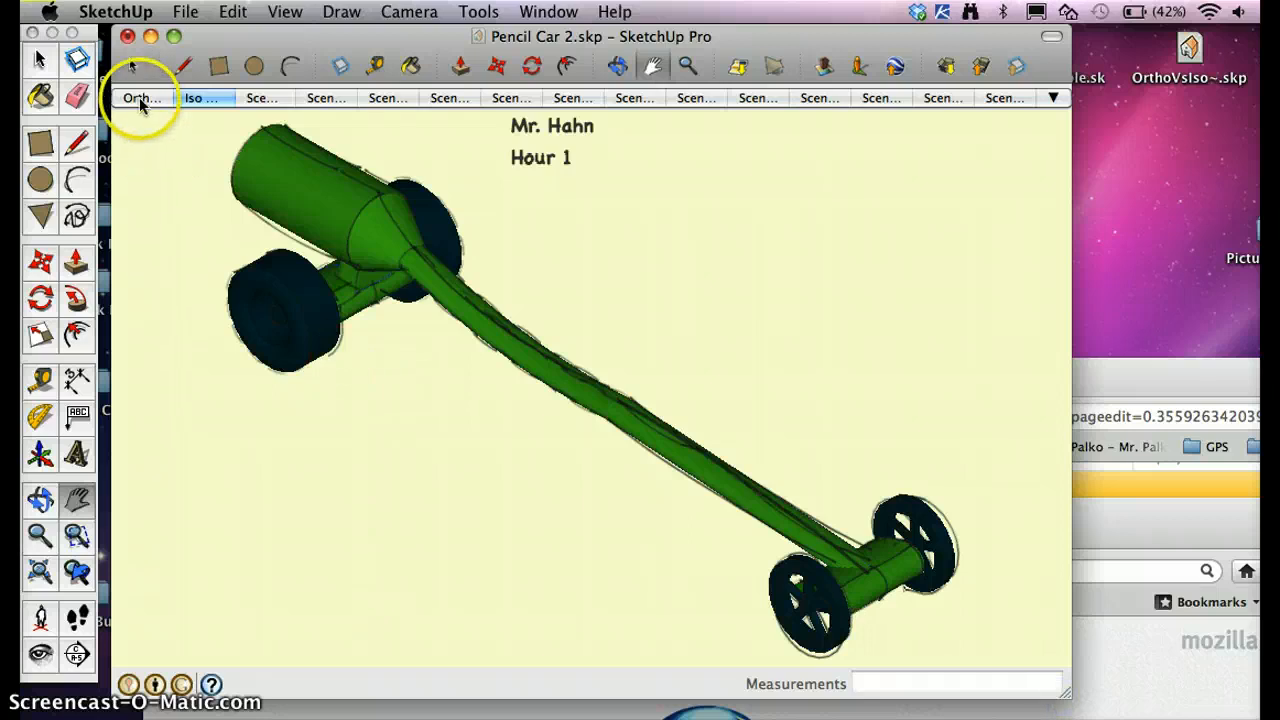
# Switch to the Ortho scene showing the car's top and side views
pyautogui.click(143, 97)
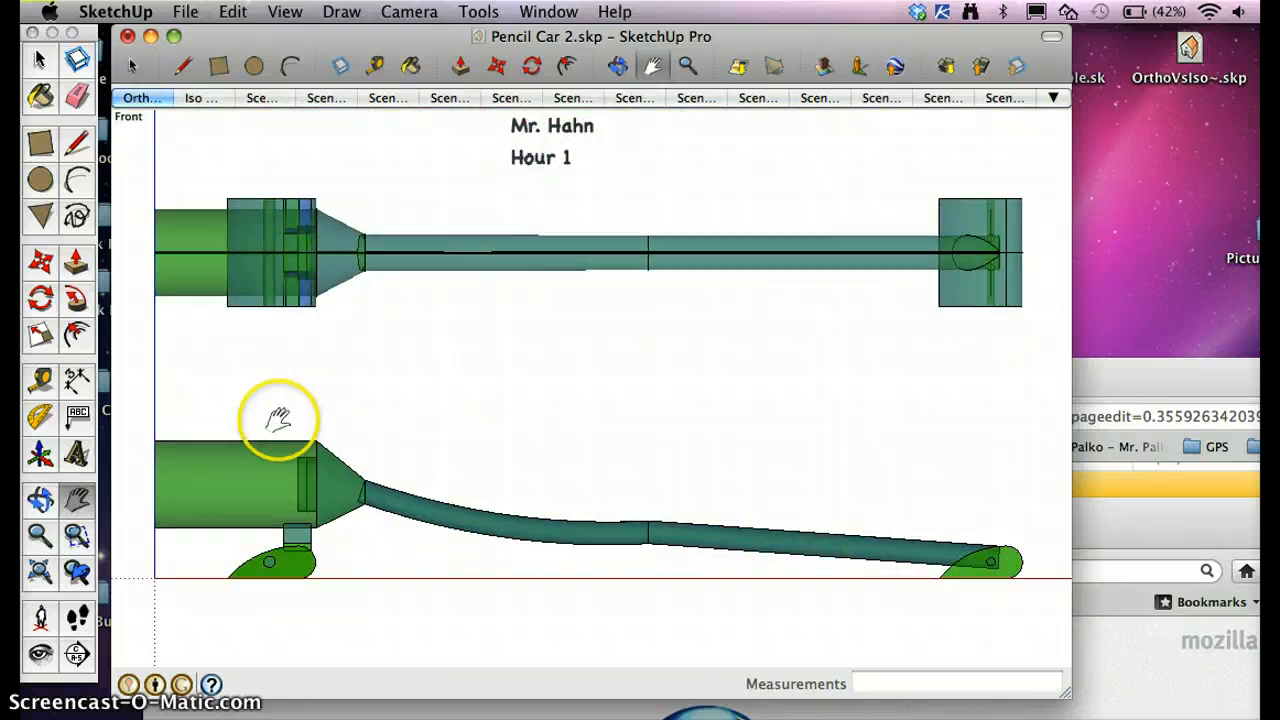
pyautogui.moveTo(438, 609)
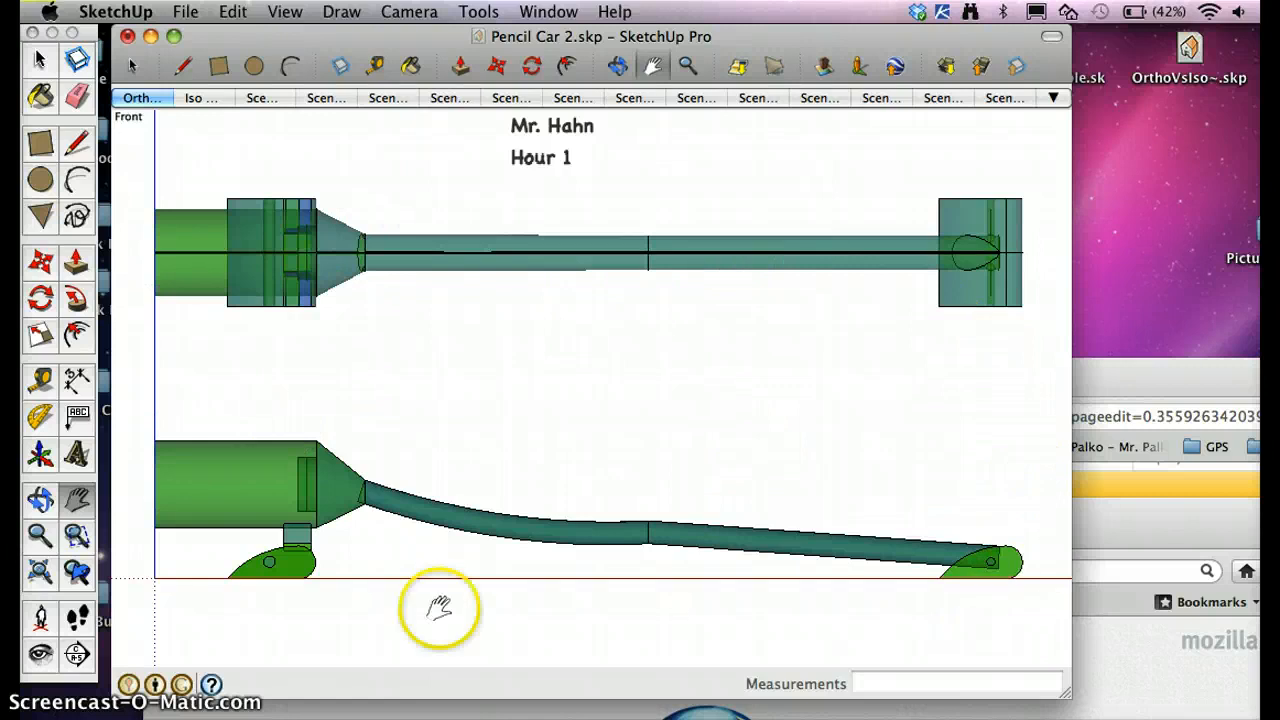
pyautogui.moveTo(960, 258)
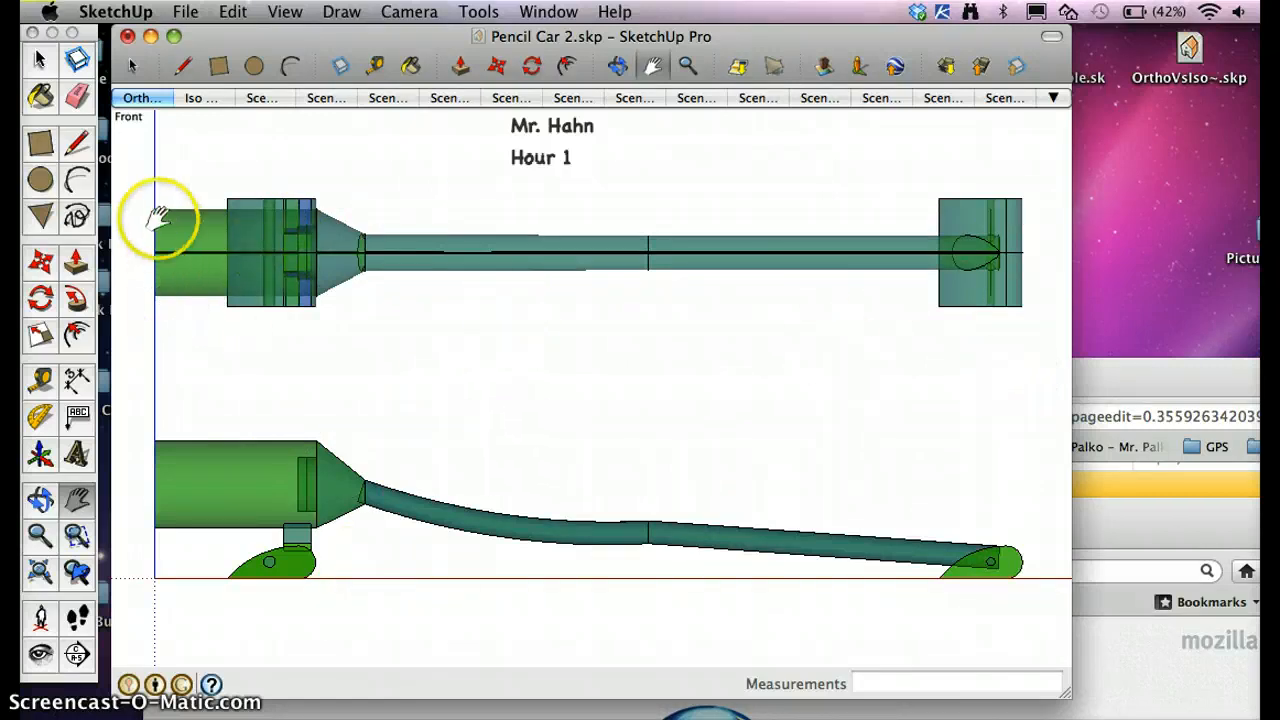
pyautogui.moveTo(1068, 692)
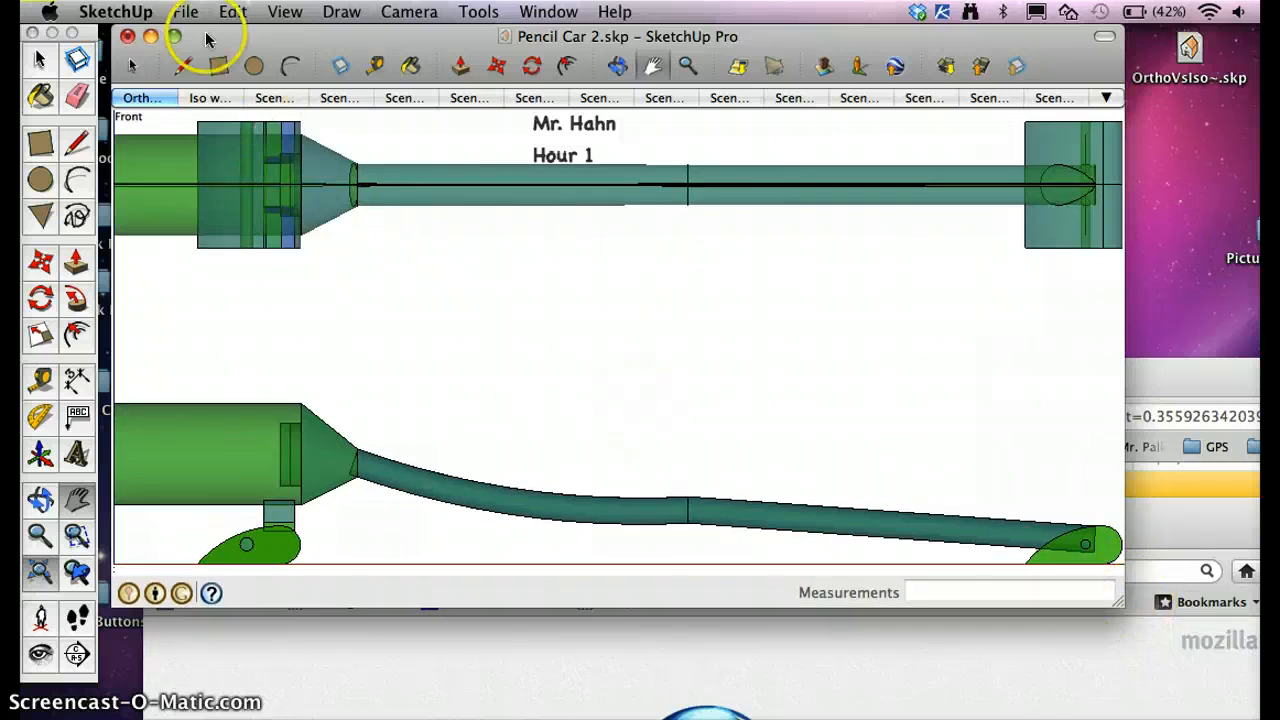
# In Page Setup, choose US Legal paper in landscape orientation
pyautogui.click(186, 14)
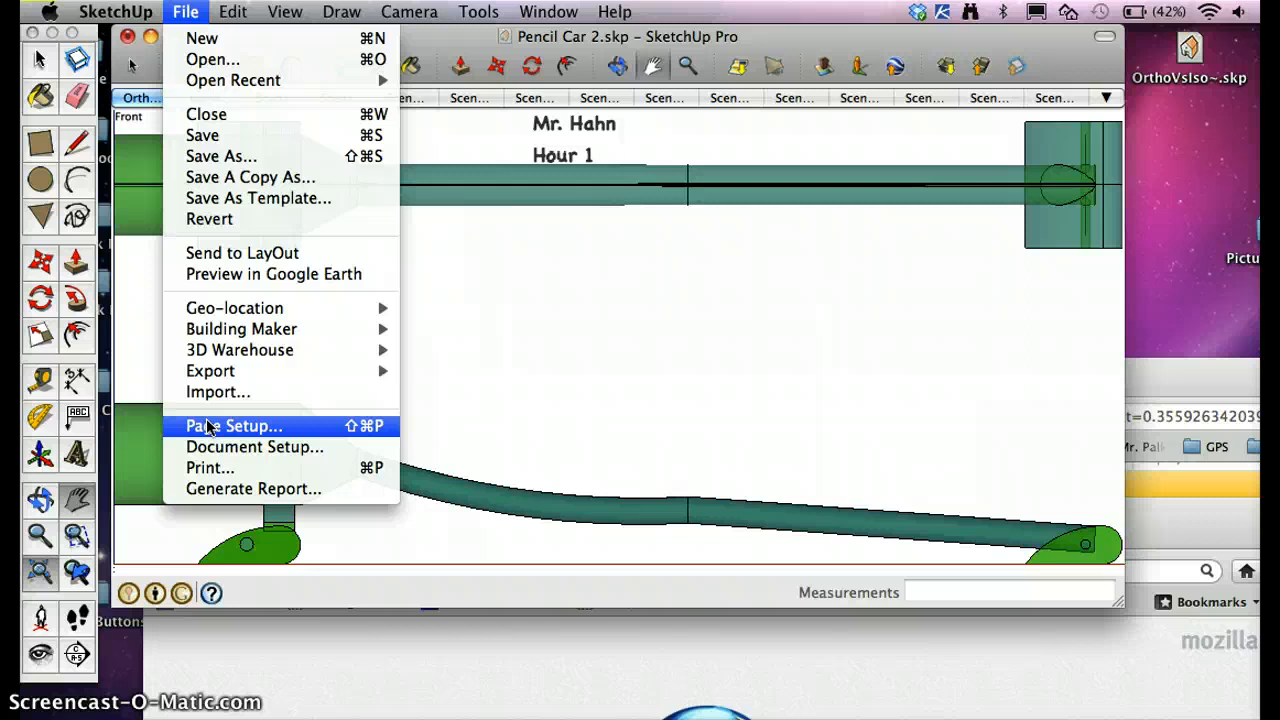
pyautogui.click(234, 426)
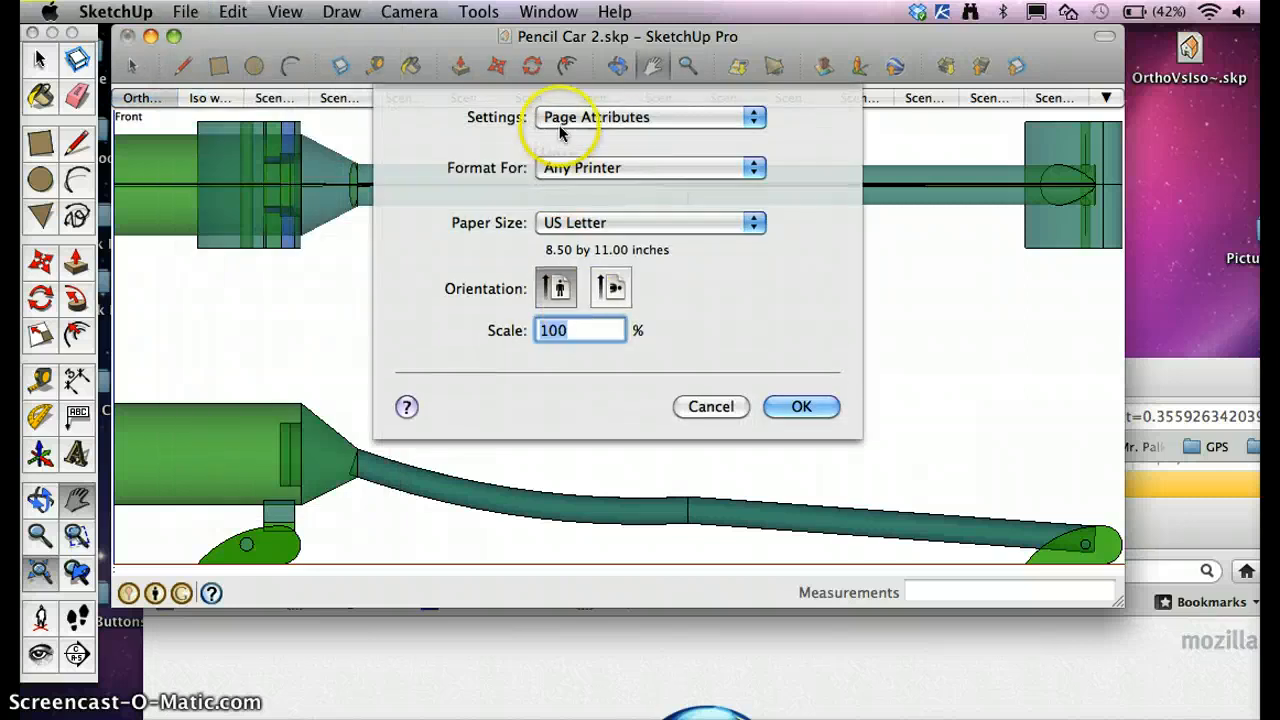
pyautogui.click(648, 222)
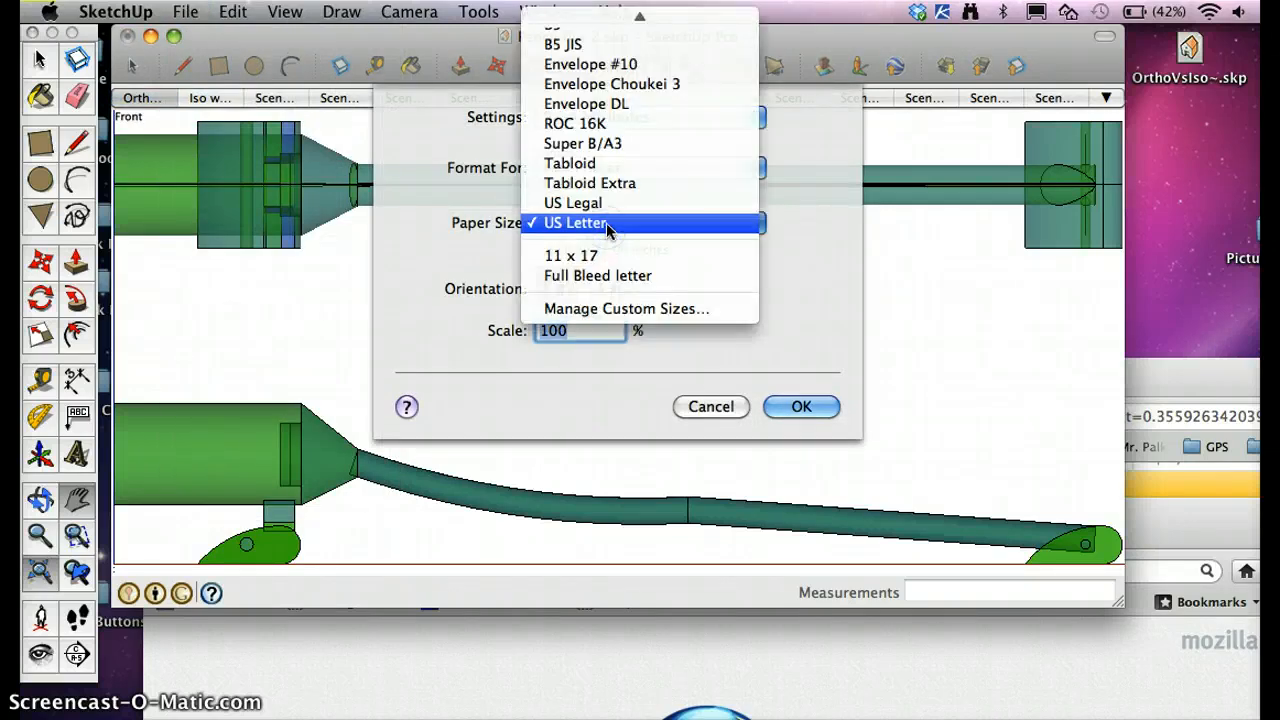
pyautogui.click(574, 203)
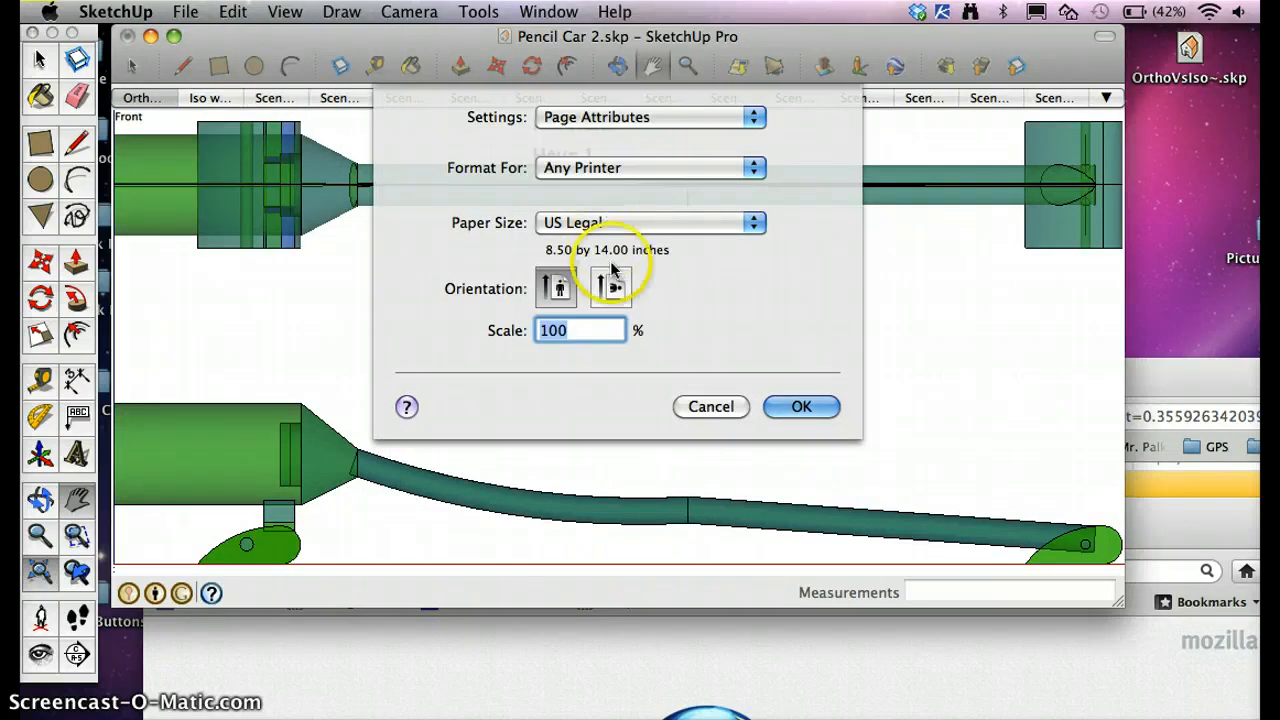
pyautogui.click(611, 288)
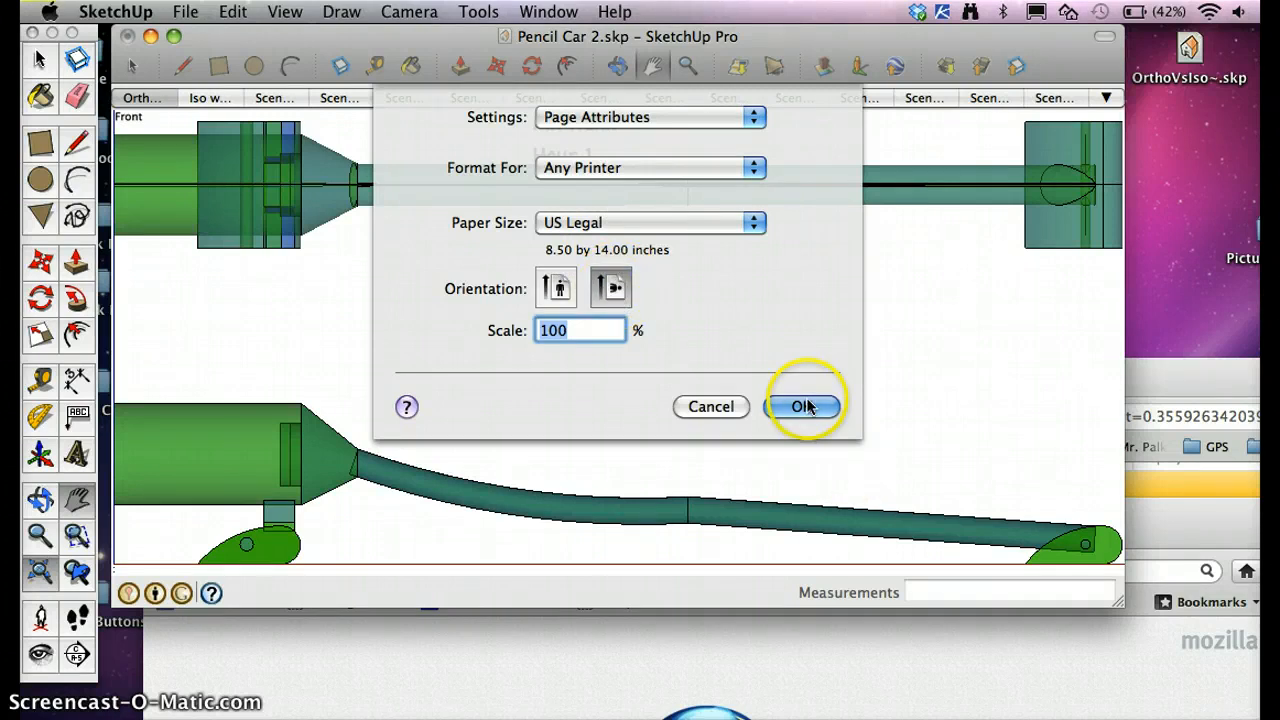
# Confirm Page Setup and accept a 304.5×140 mm, one-page print size
pyautogui.click(806, 406)
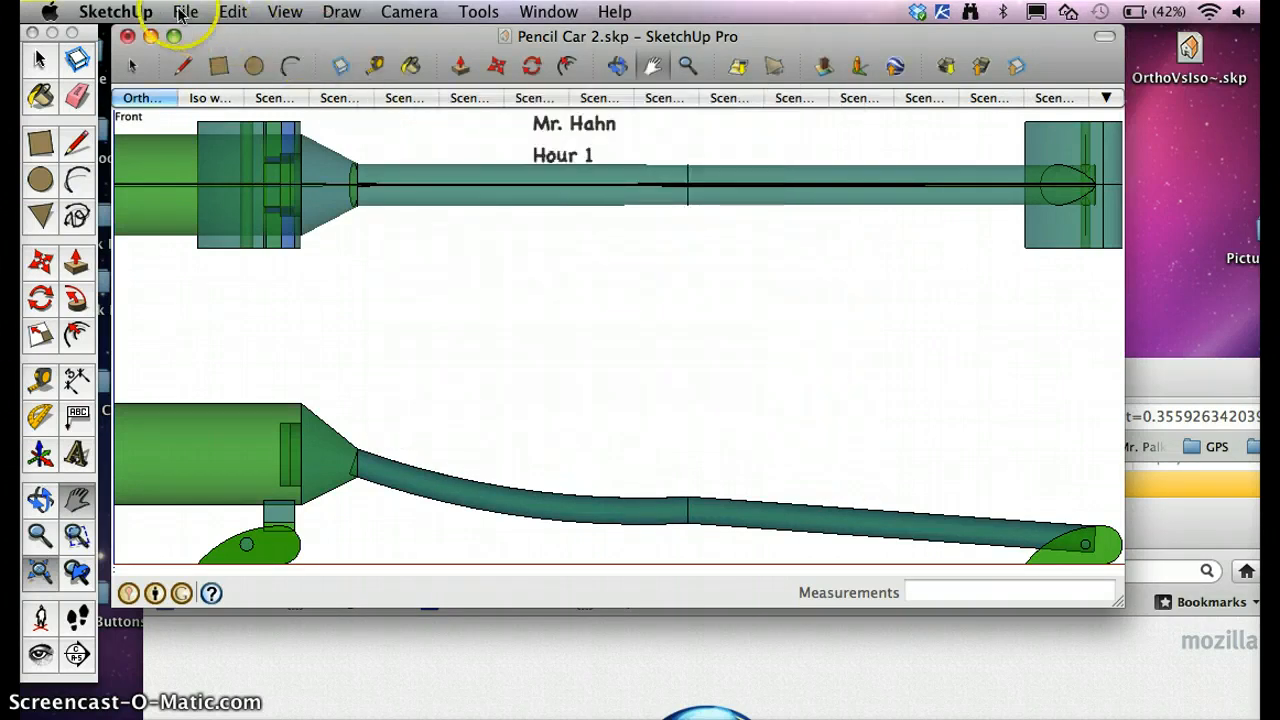
pyautogui.click(184, 11)
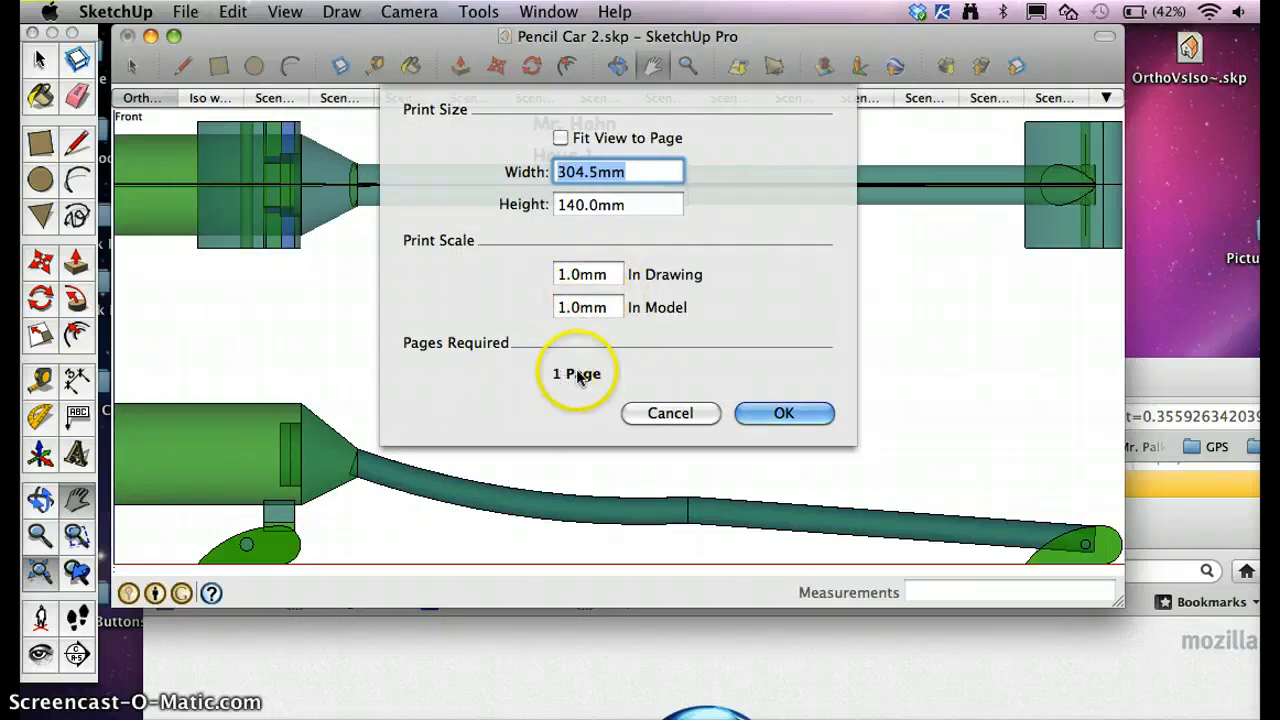
pyautogui.moveTo(569, 396)
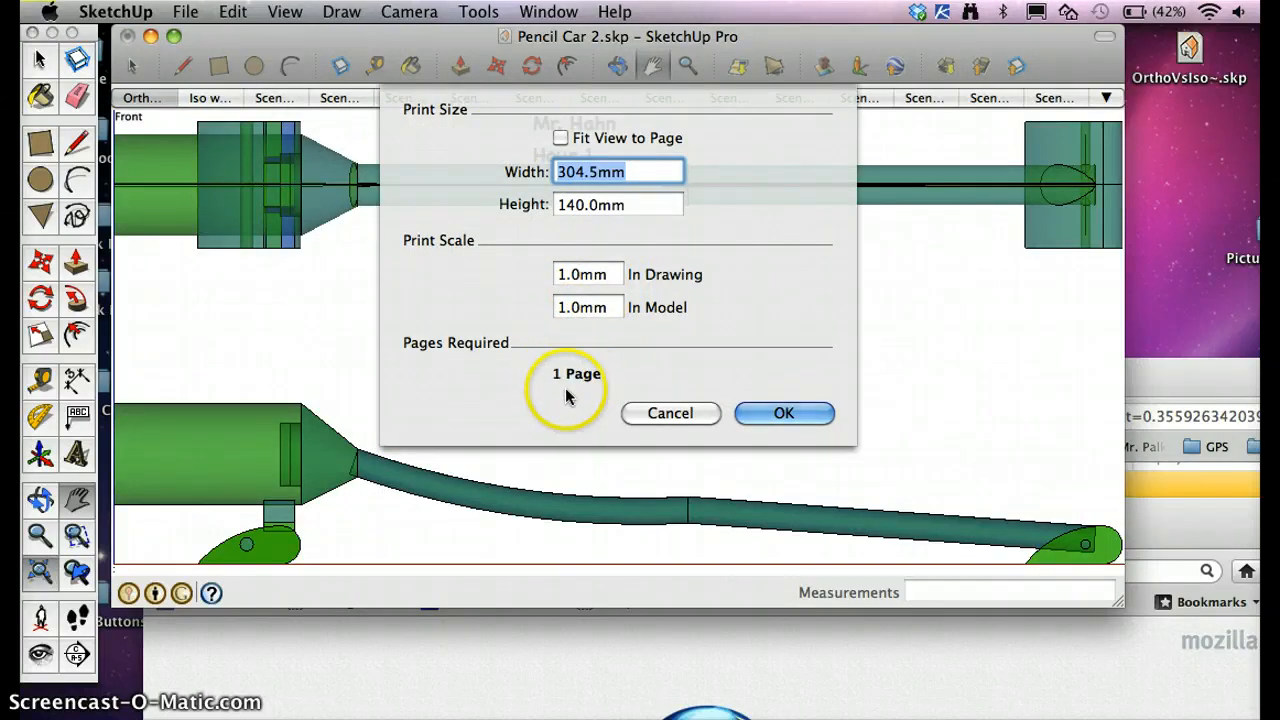
pyautogui.moveTo(160, 62)
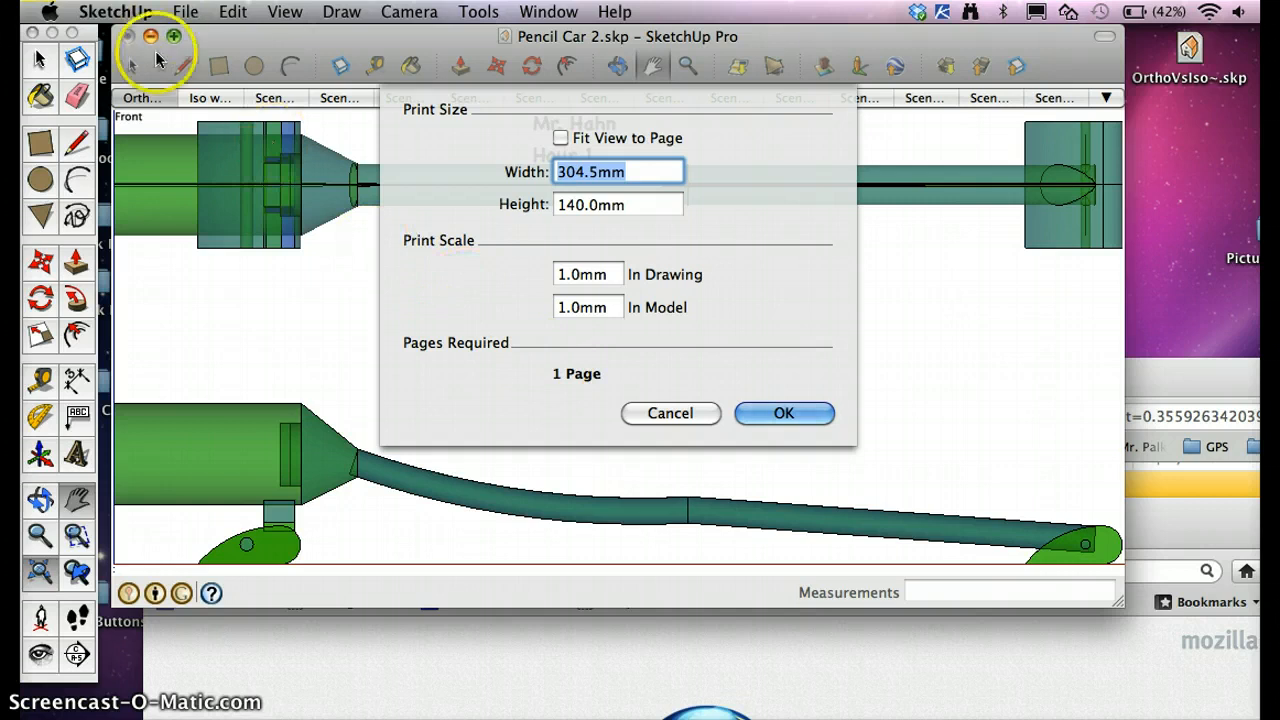
pyautogui.moveTo(567, 375)
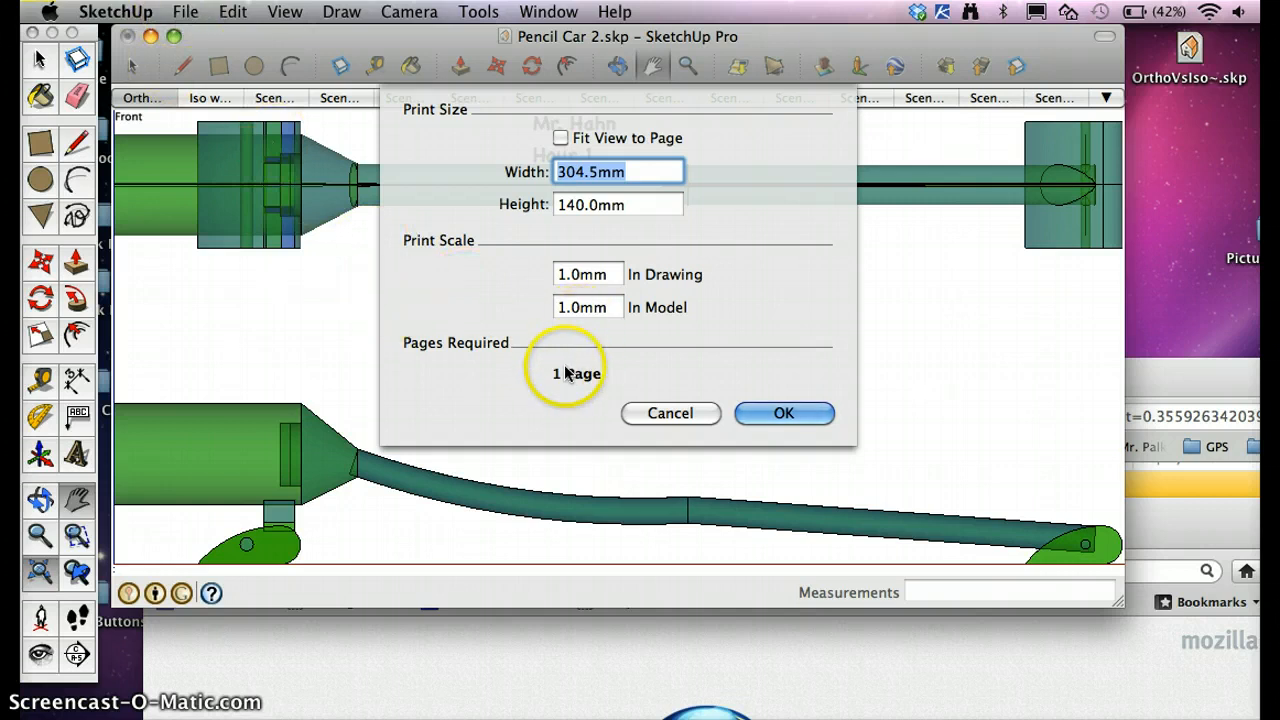
pyautogui.moveTo(227, 203)
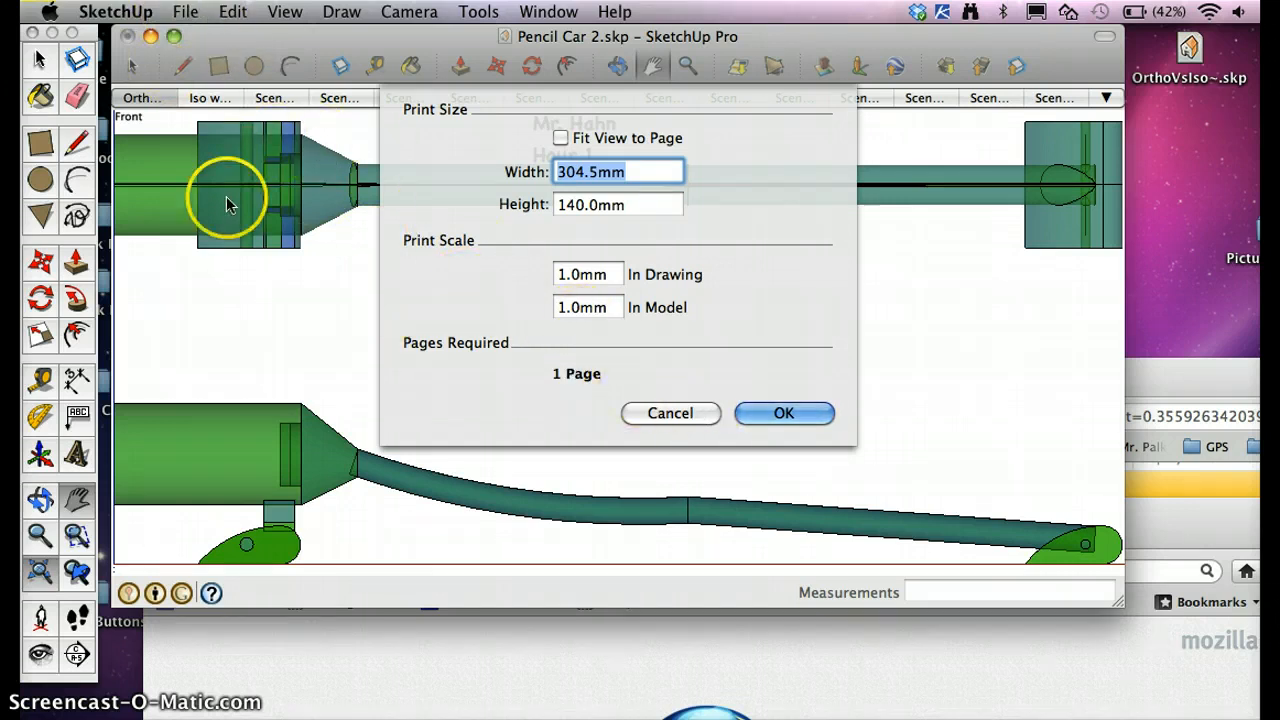
pyautogui.moveTo(915, 472)
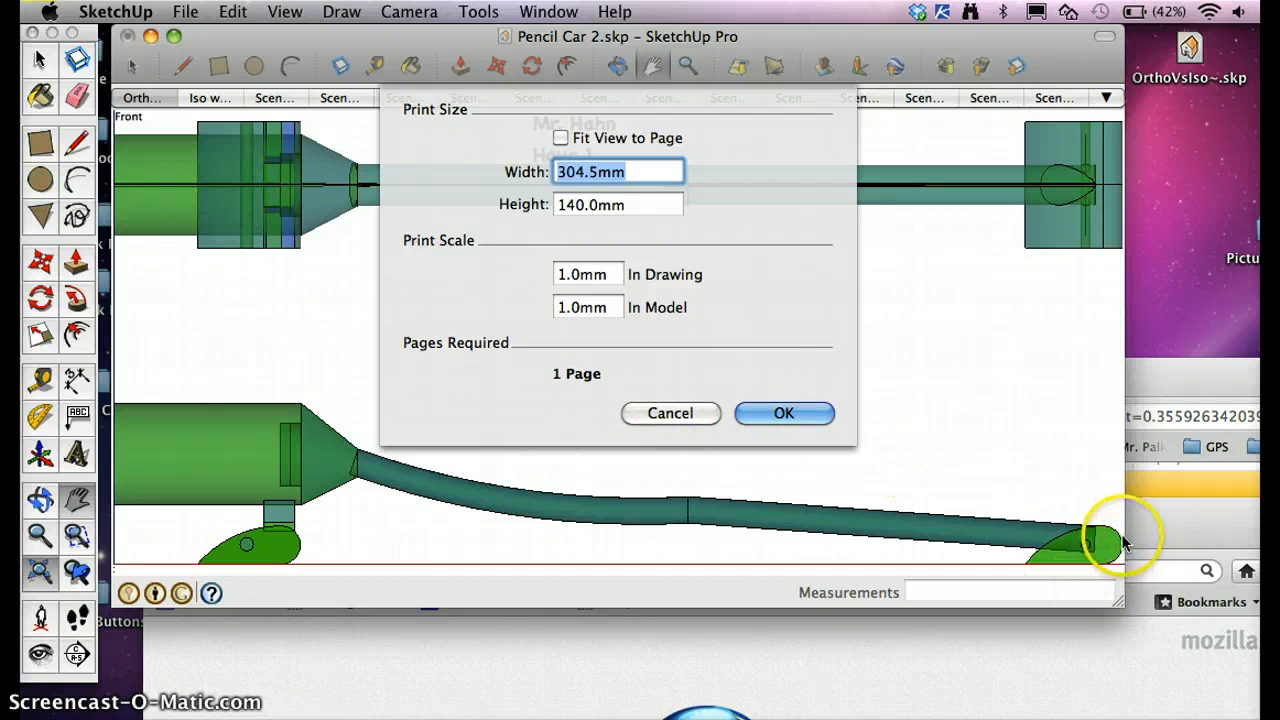
pyautogui.moveTo(784, 425)
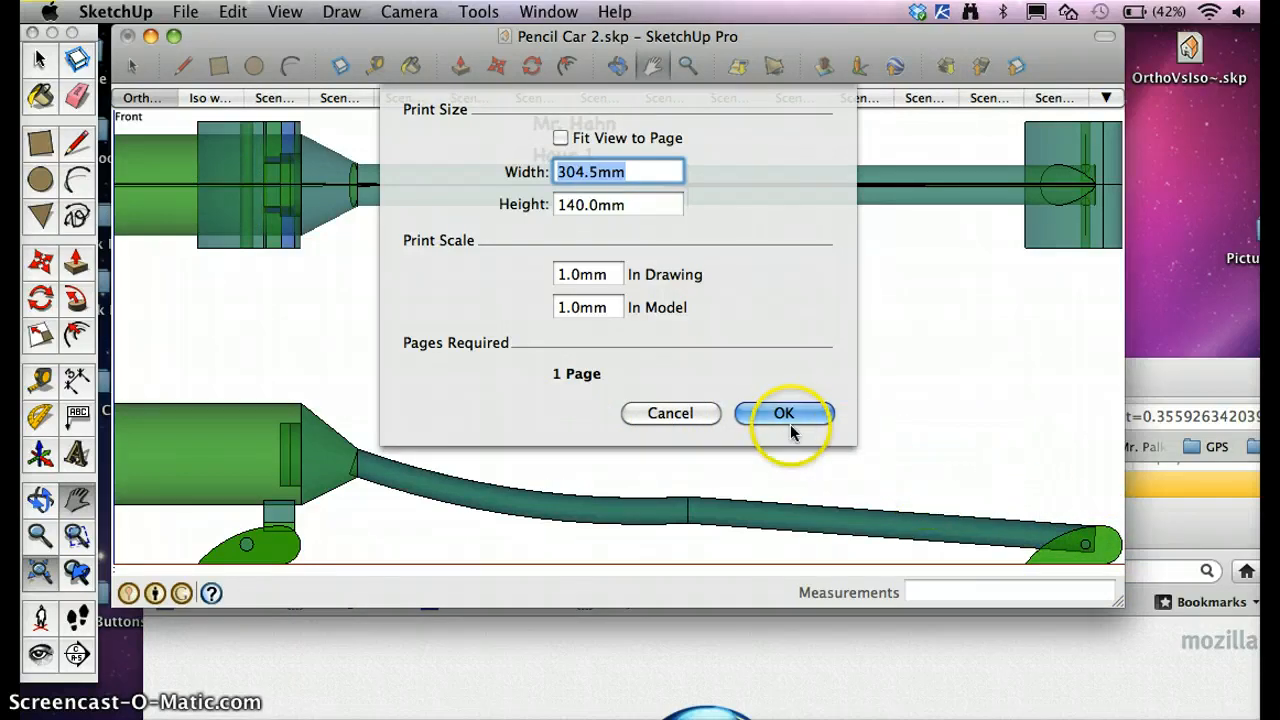
pyautogui.click(784, 413)
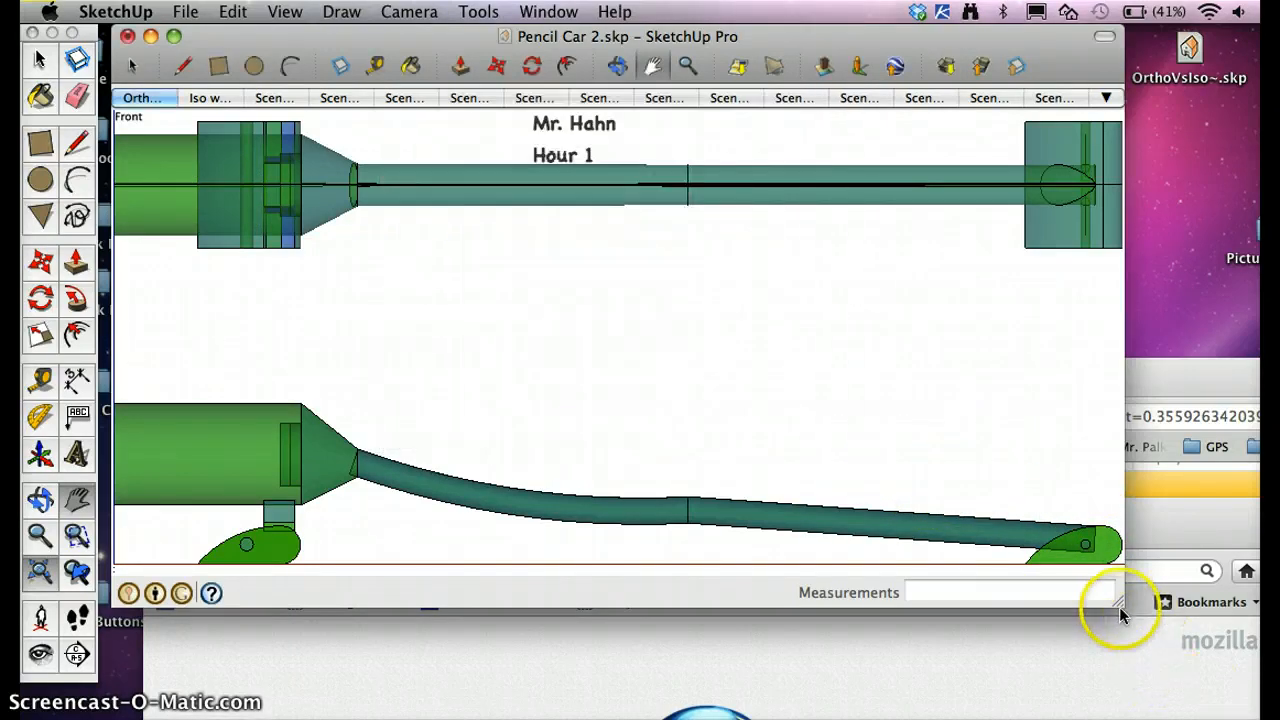
pyautogui.moveTo(213, 36)
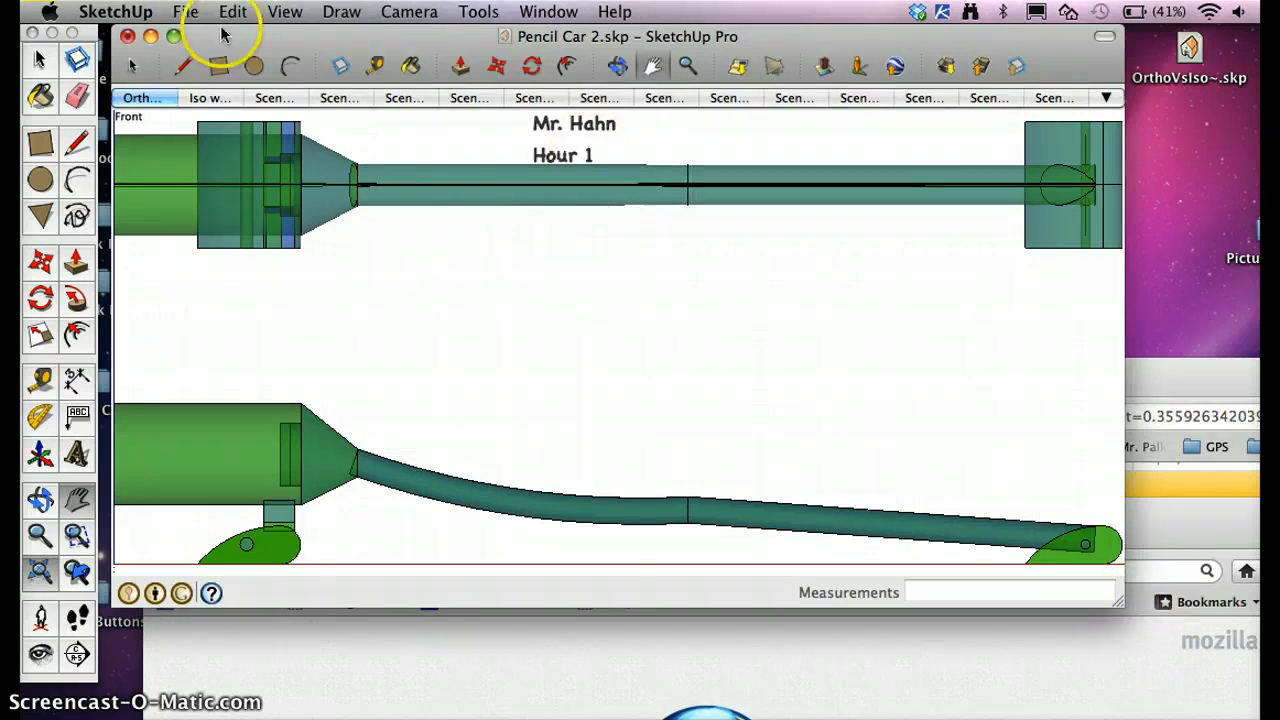
# Open the Print dialog and choose RMS-Tech-Lab as the printer
pyautogui.click(183, 11)
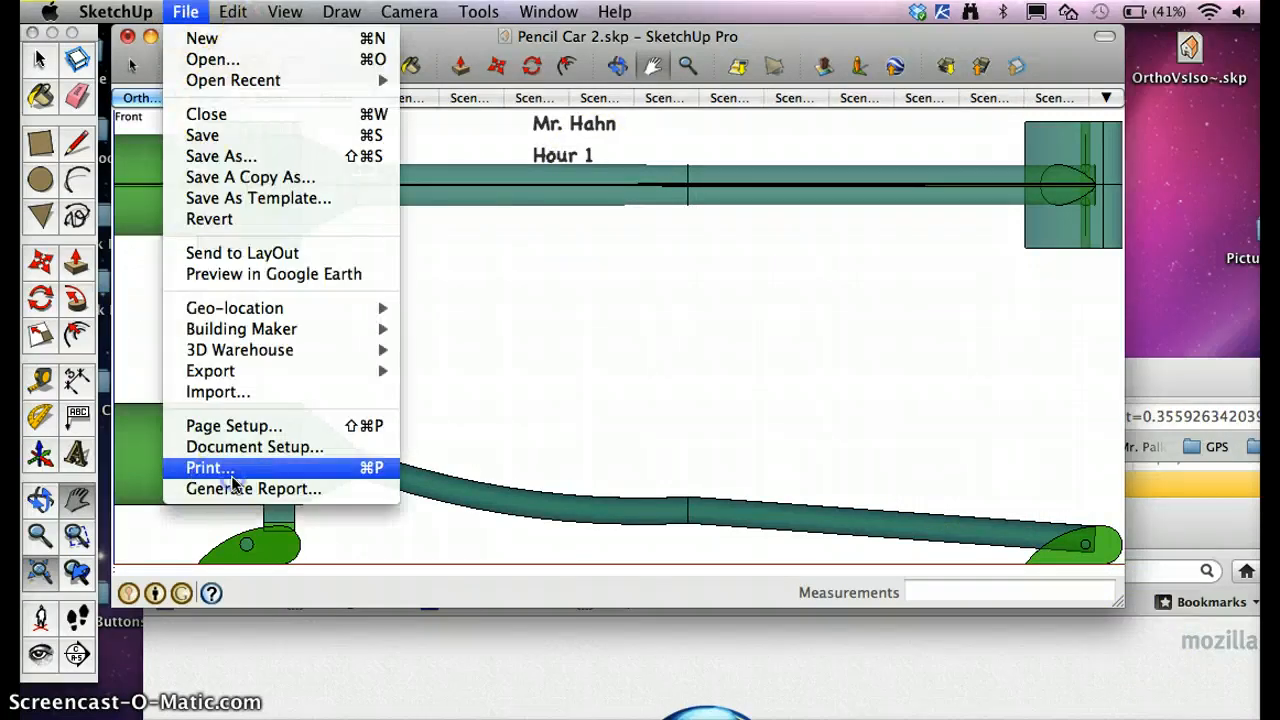
pyautogui.click(210, 467)
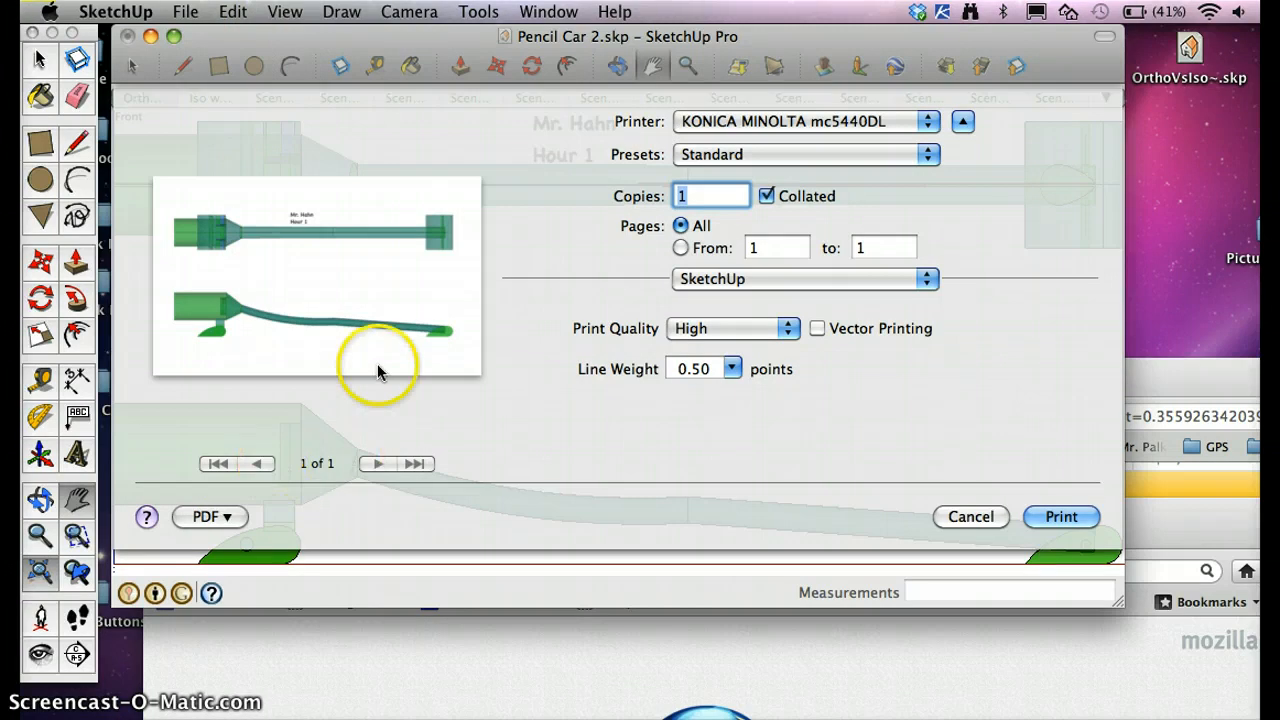
pyautogui.click(803, 121)
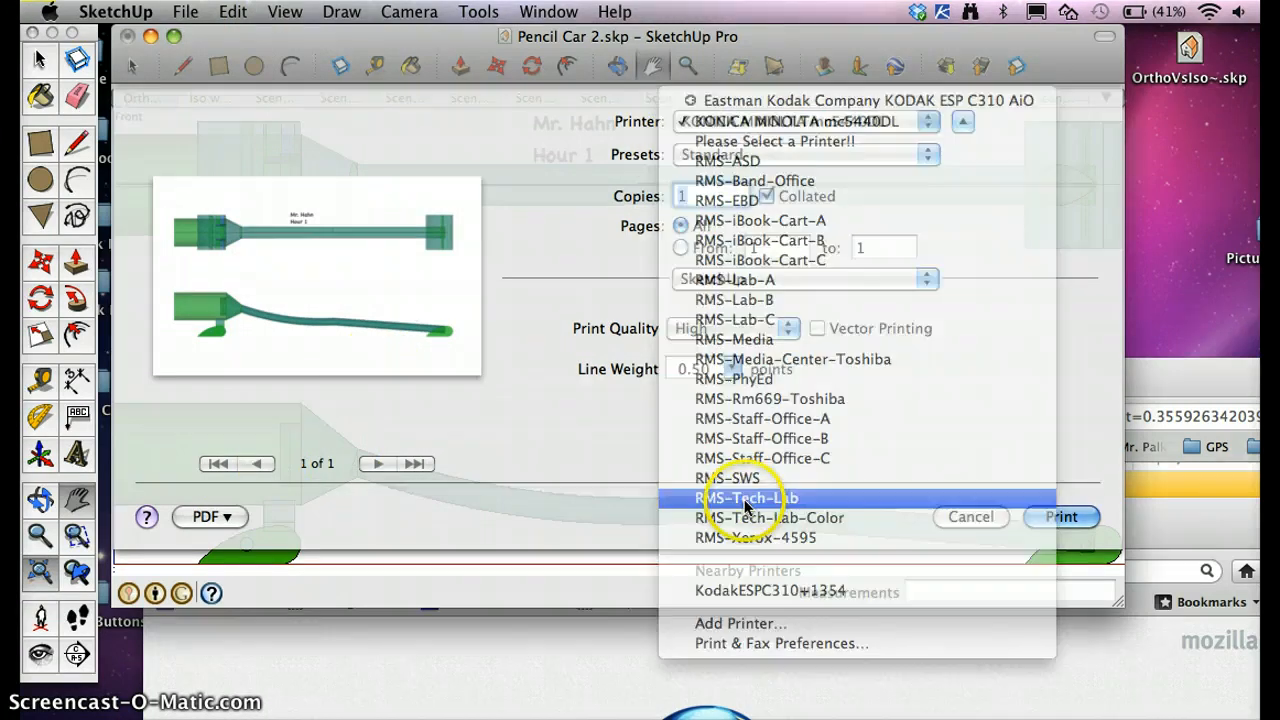
pyautogui.click(747, 497)
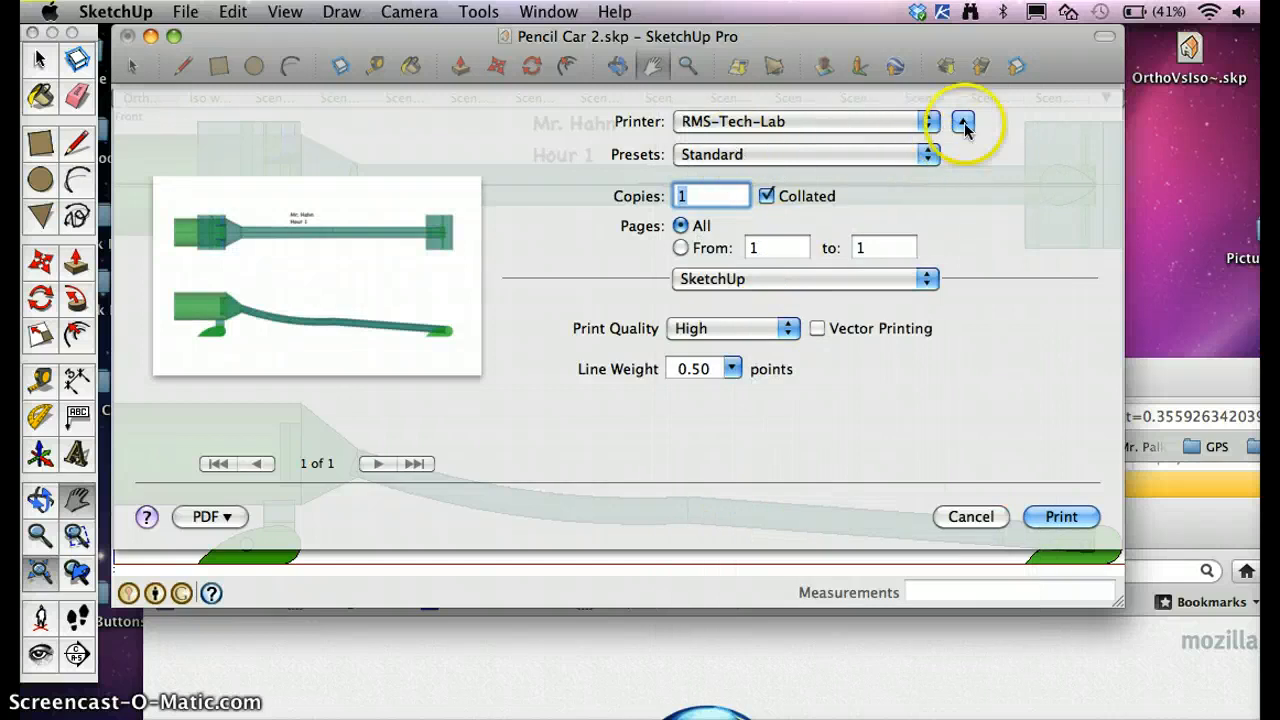
# Collapse and re-expand the print options, keeping RMS-Tech-Lab selected
pyautogui.click(965, 126)
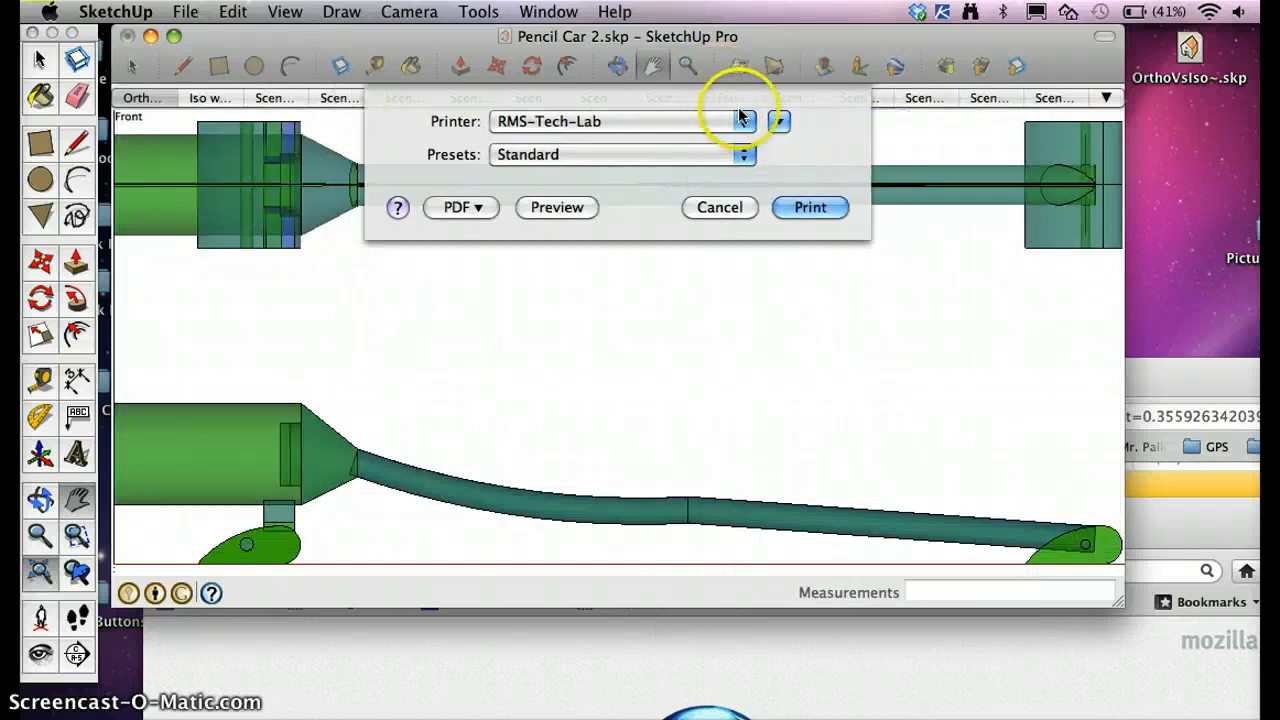
pyautogui.click(742, 121)
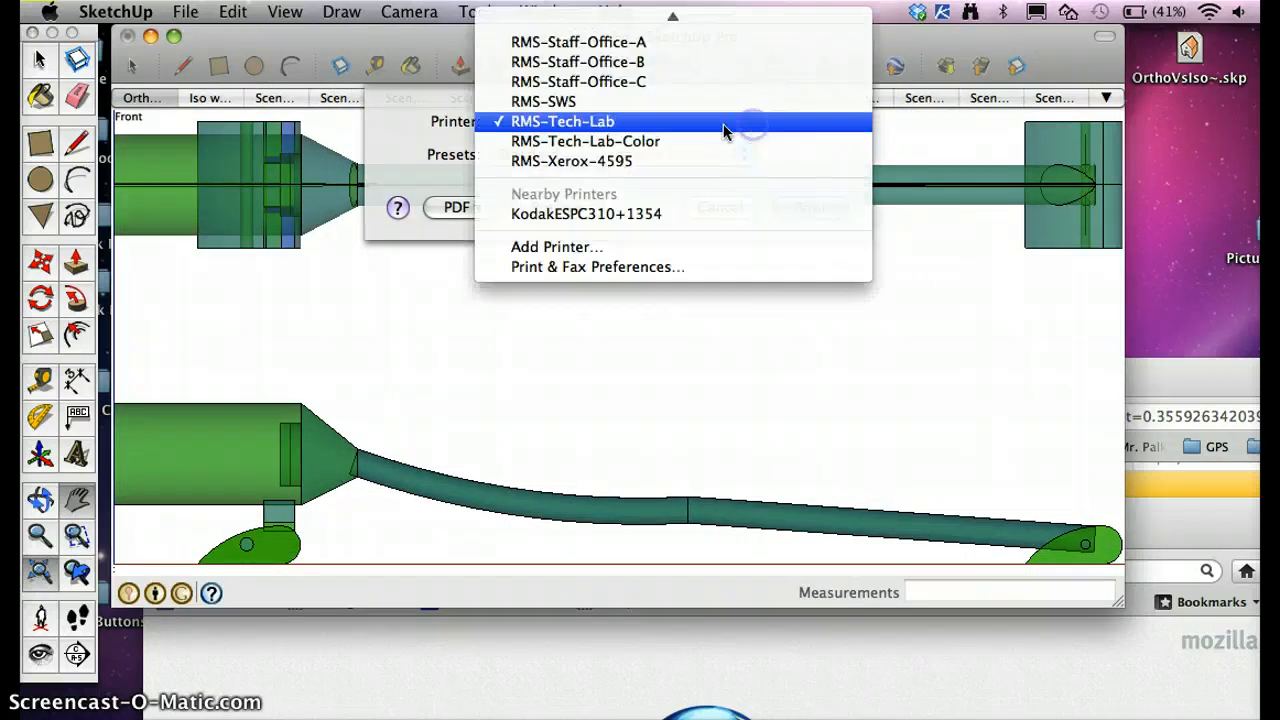
pyautogui.click(565, 121)
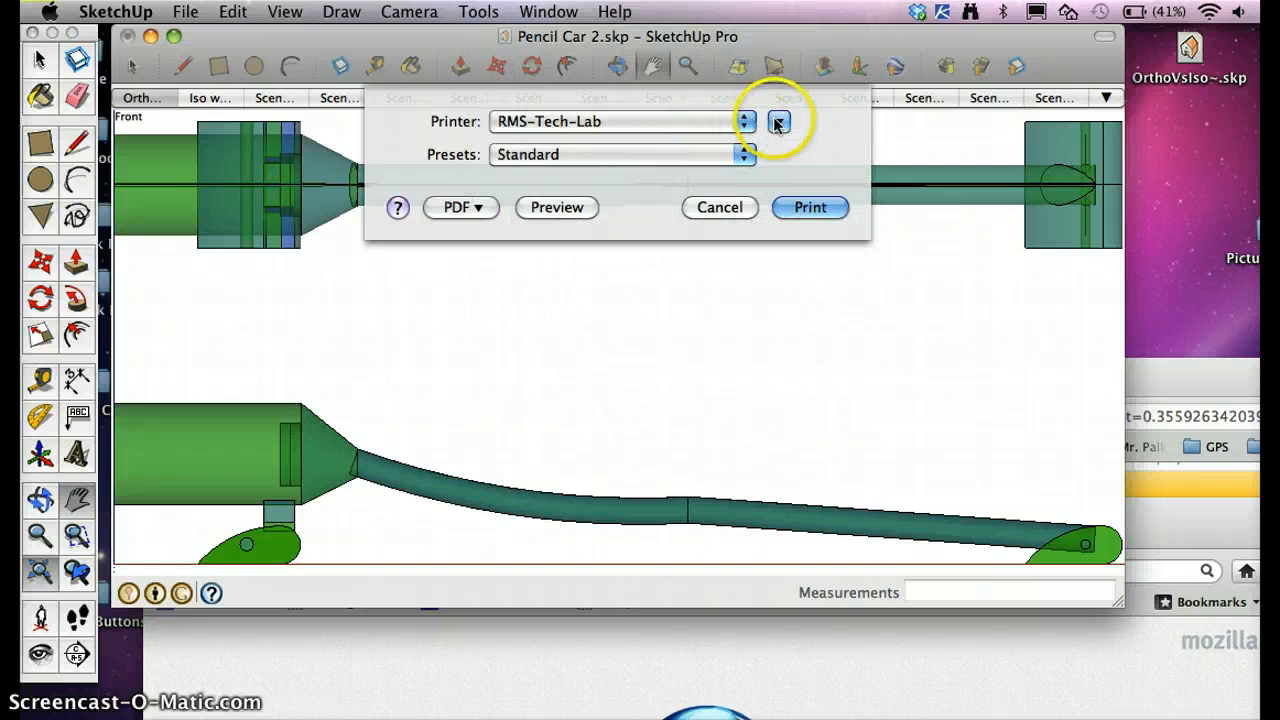
pyautogui.click(776, 123)
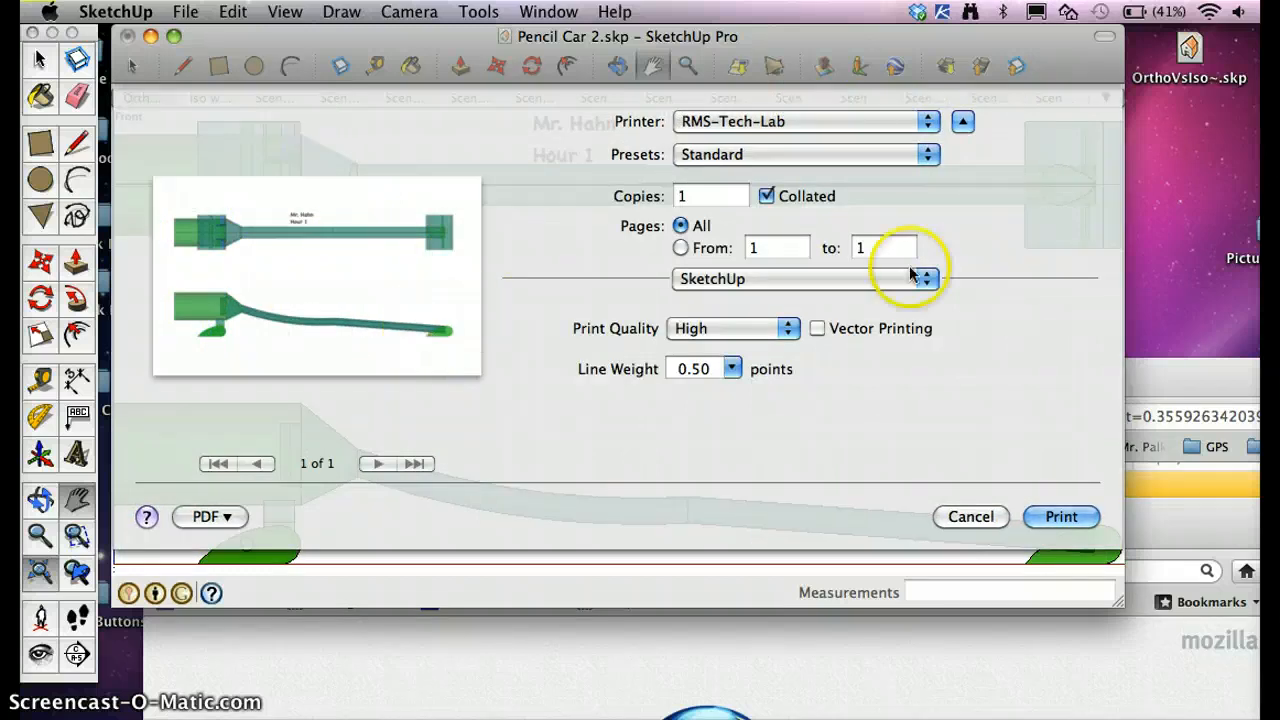
pyautogui.moveTo(313, 510)
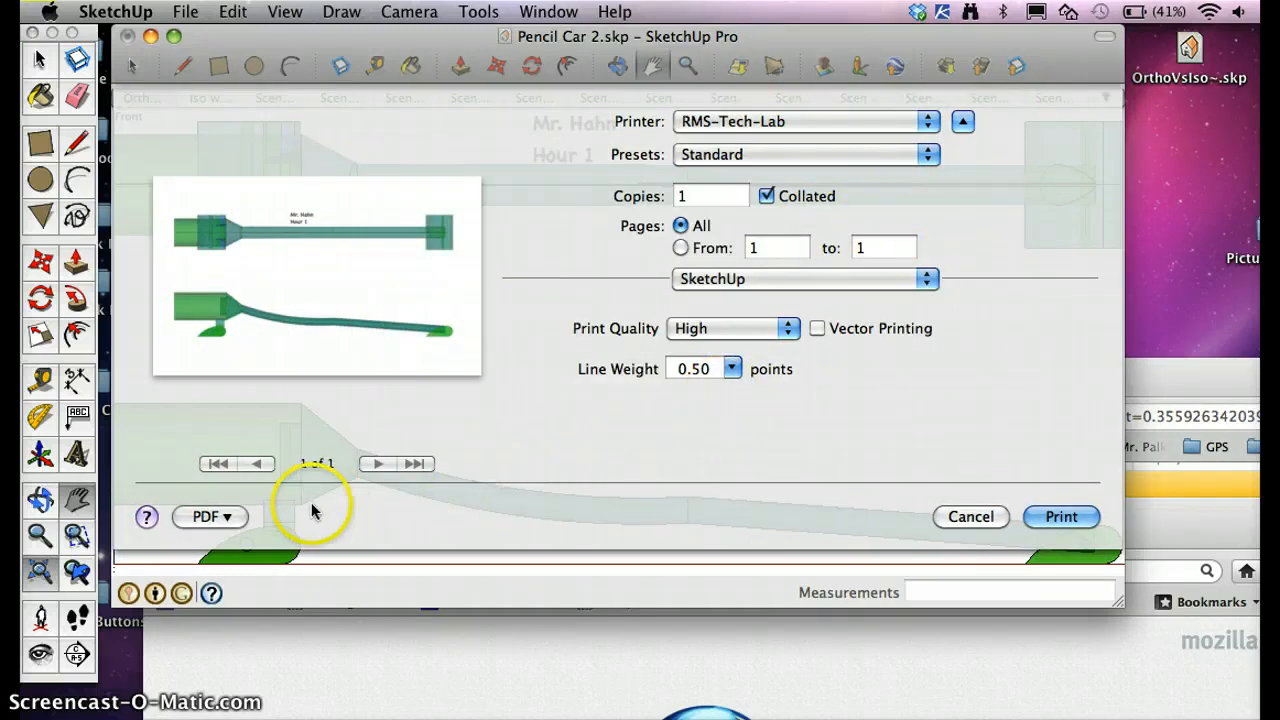
pyautogui.moveTo(322, 465)
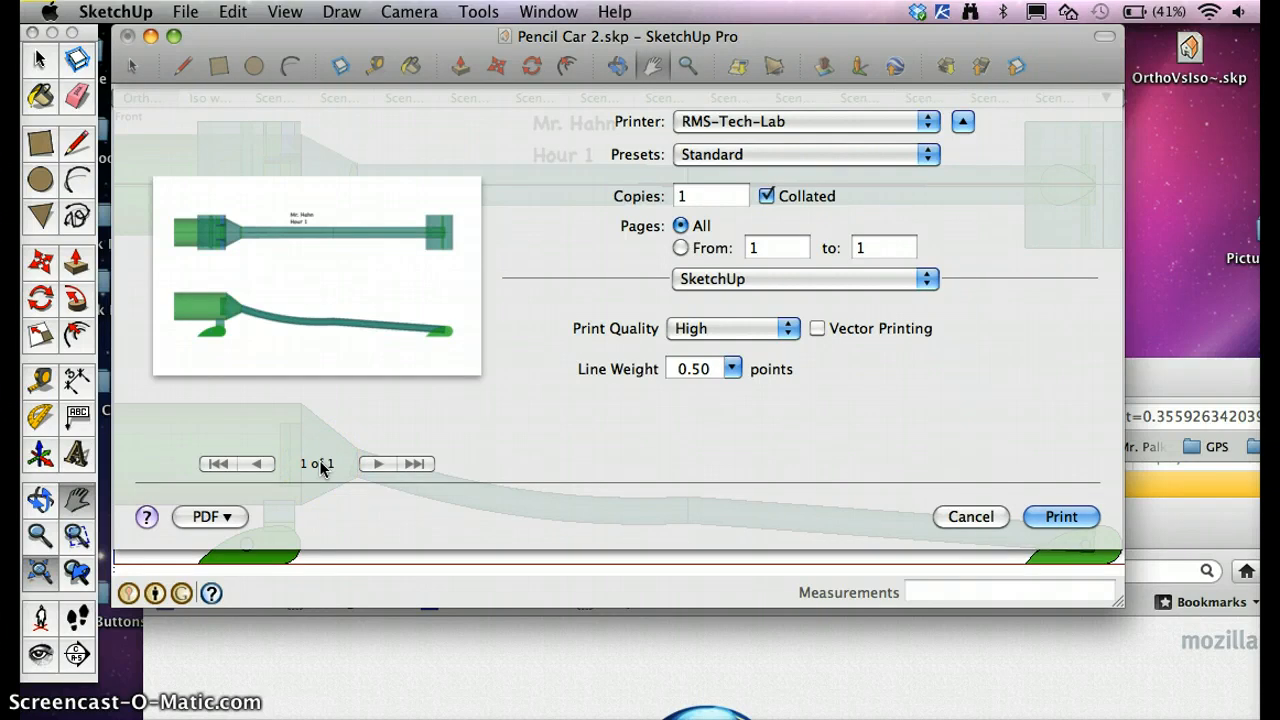
# Save the print as OrthoCar.pdf on the Desktop via Save as PDF
pyautogui.click(210, 517)
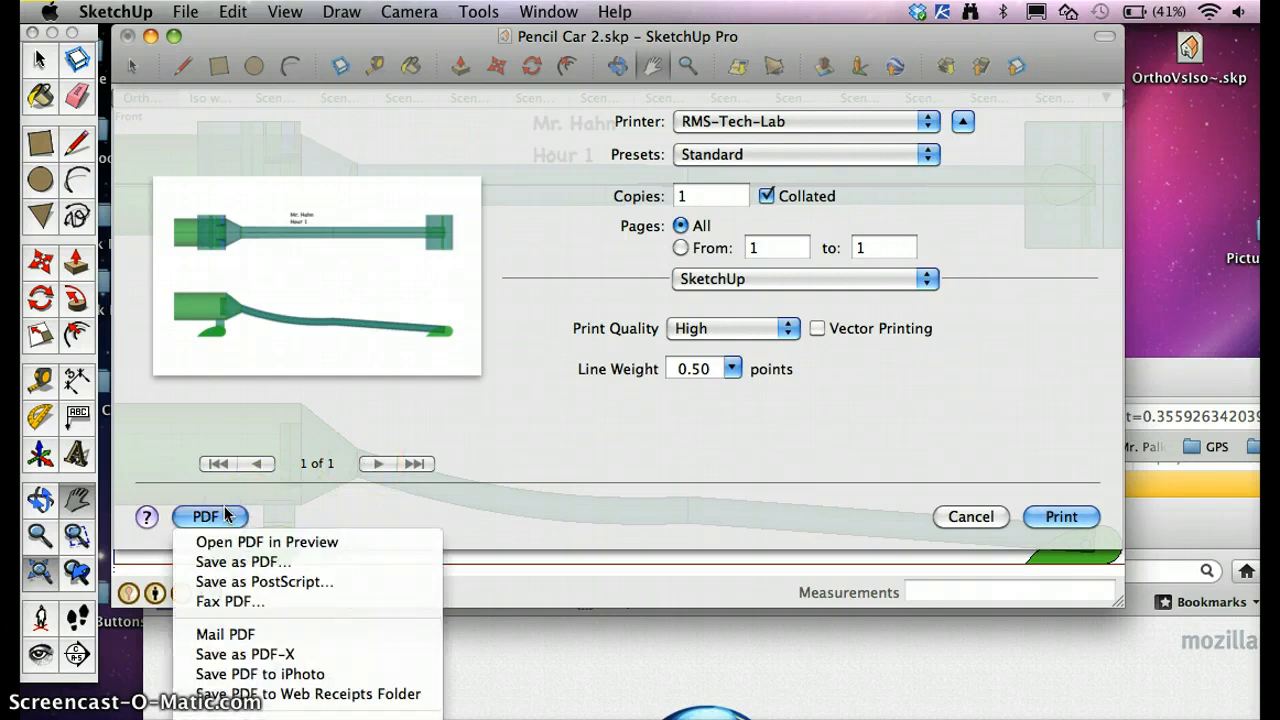
pyautogui.moveTo(240, 562)
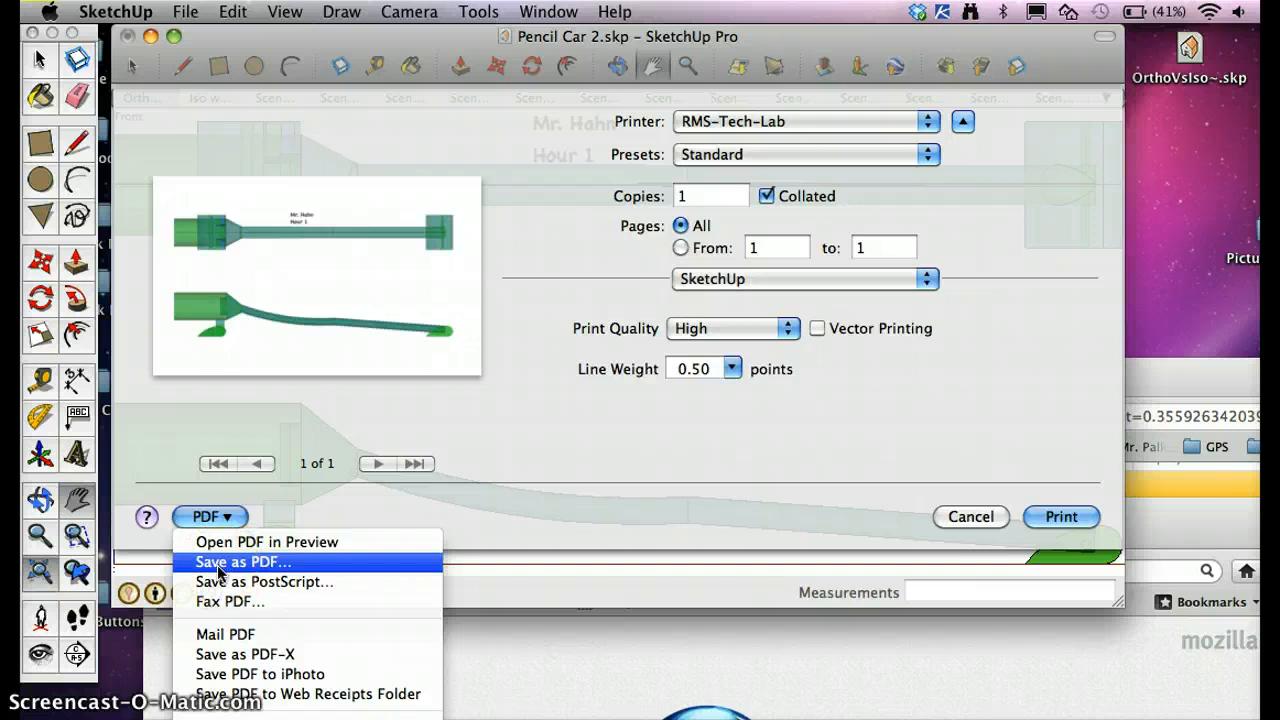
pyautogui.click(243, 561)
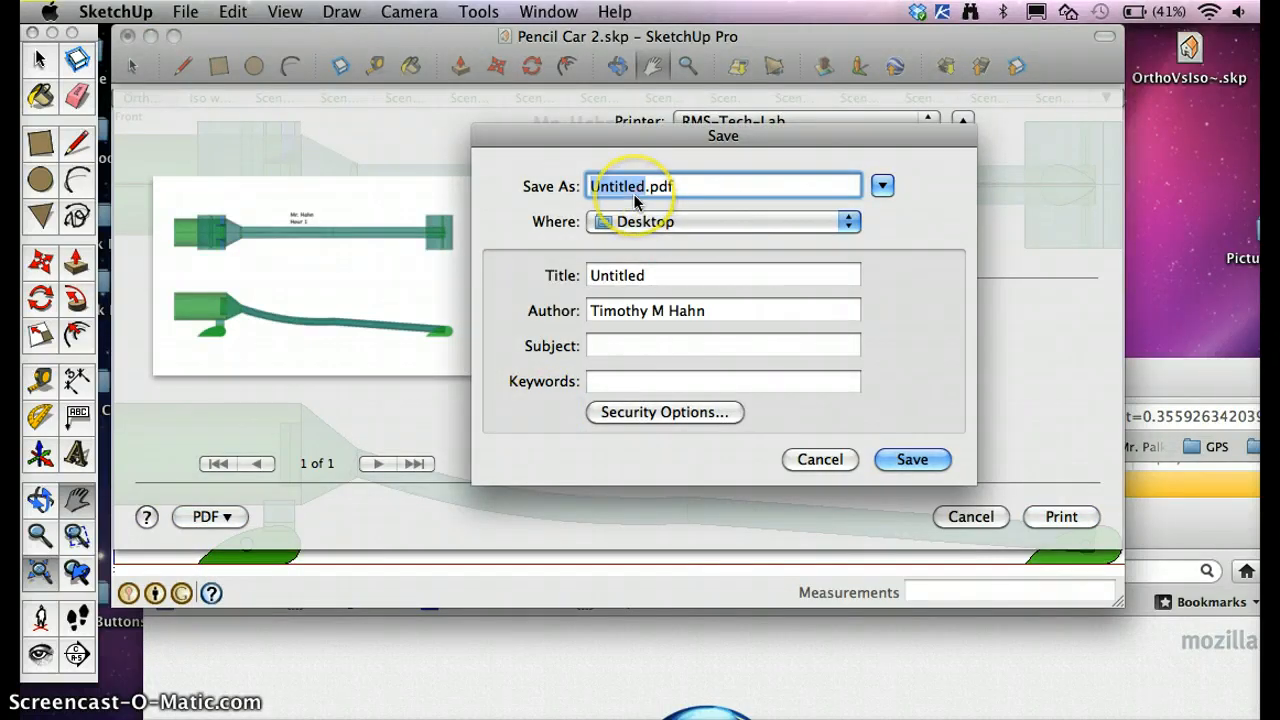
pyautogui.write('OrthoCar.pdf')
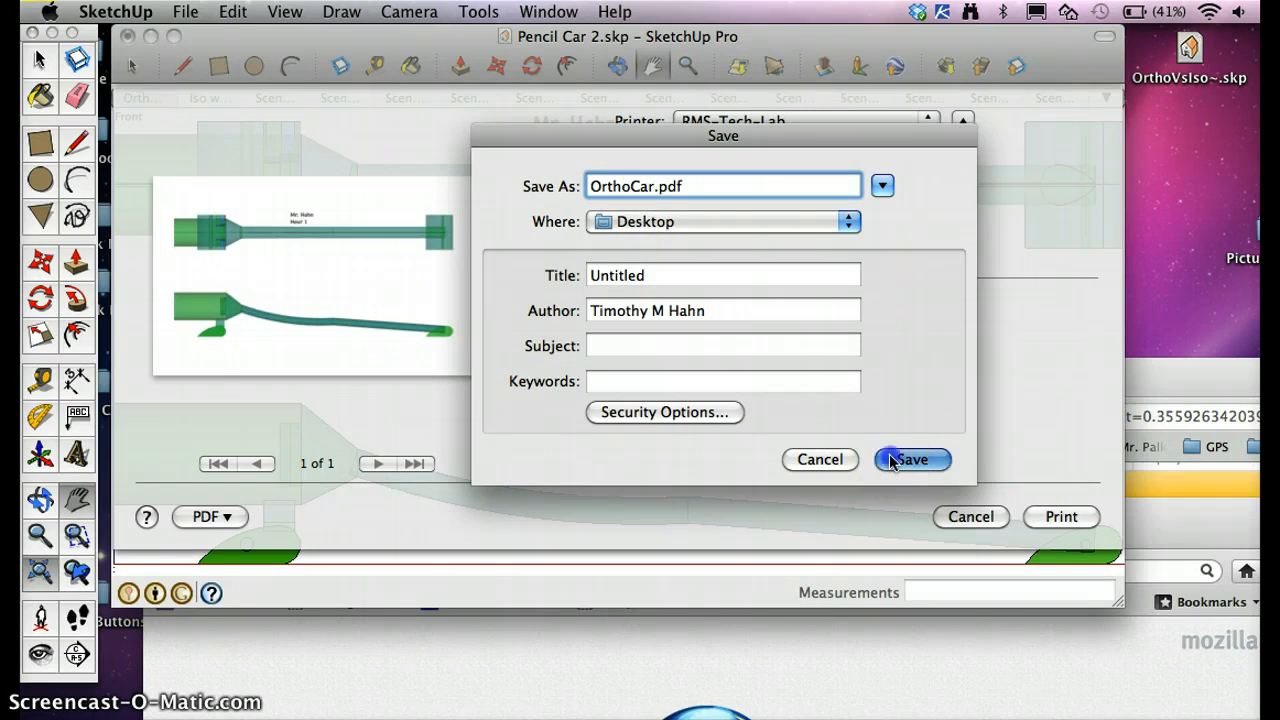
pyautogui.click(911, 460)
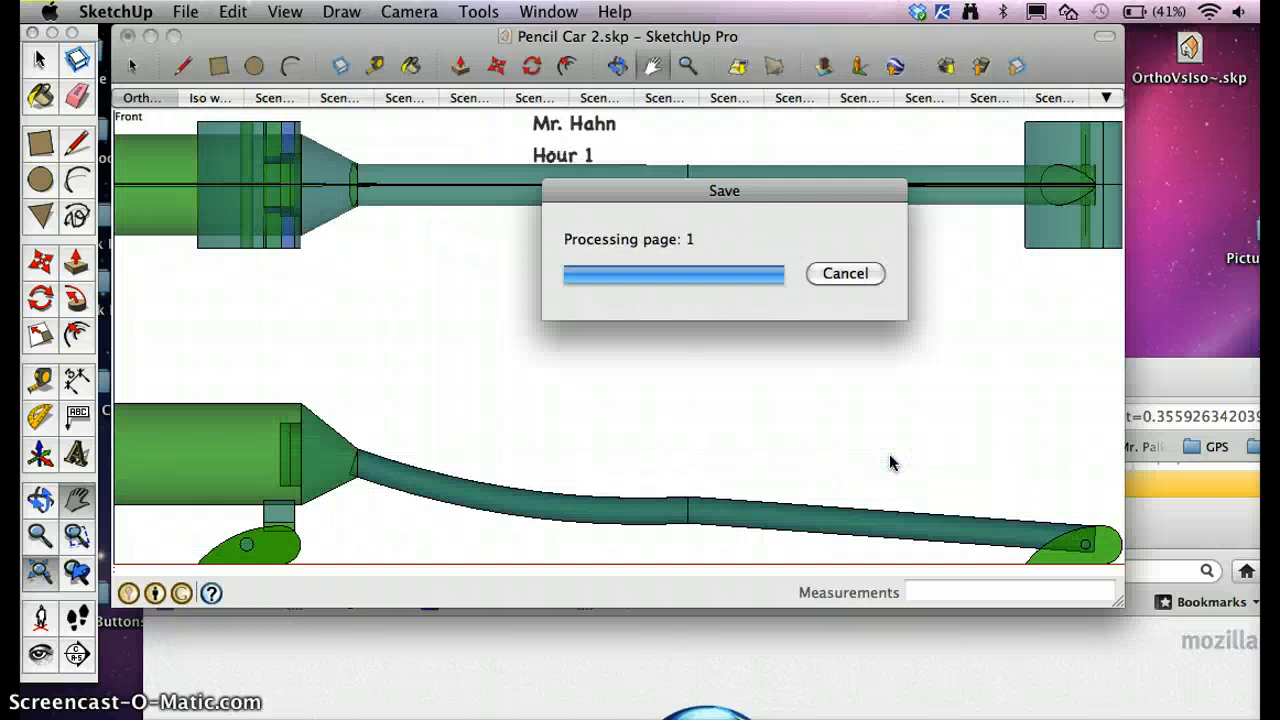
# Print the orthographic car scene to the RMS-Tech-Lab printer
pyautogui.click(185, 11)
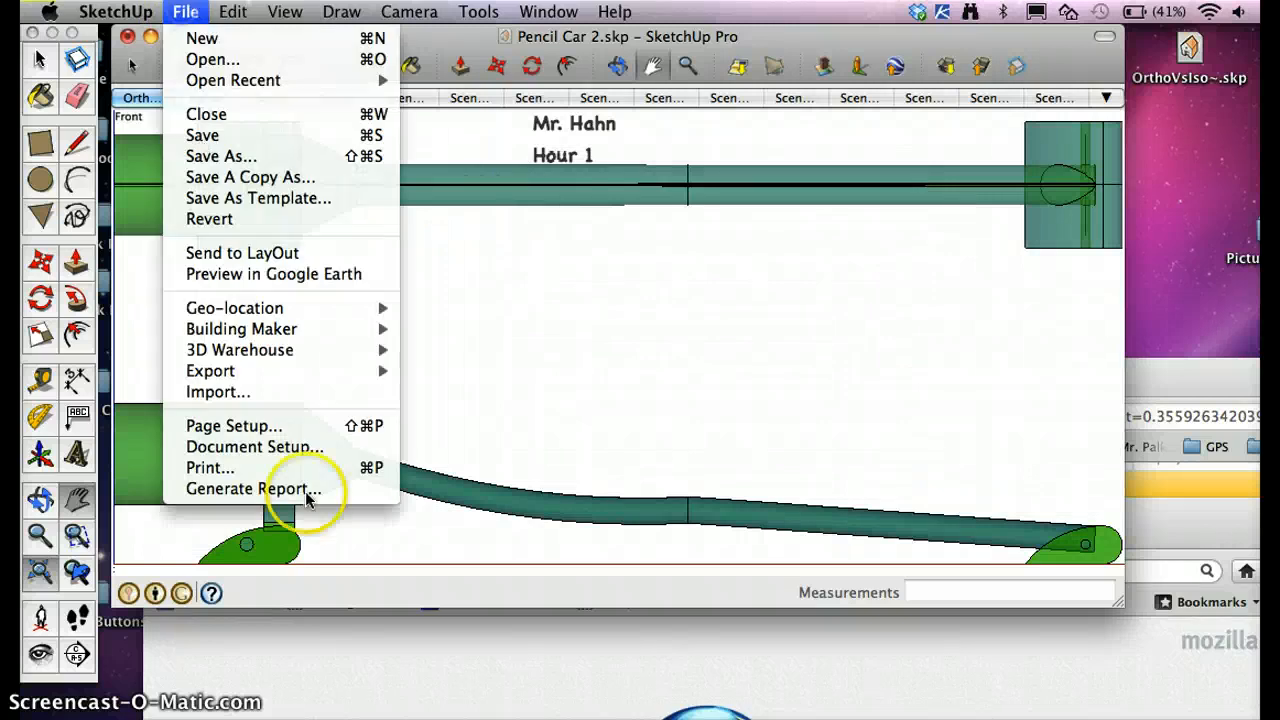
pyautogui.click(210, 468)
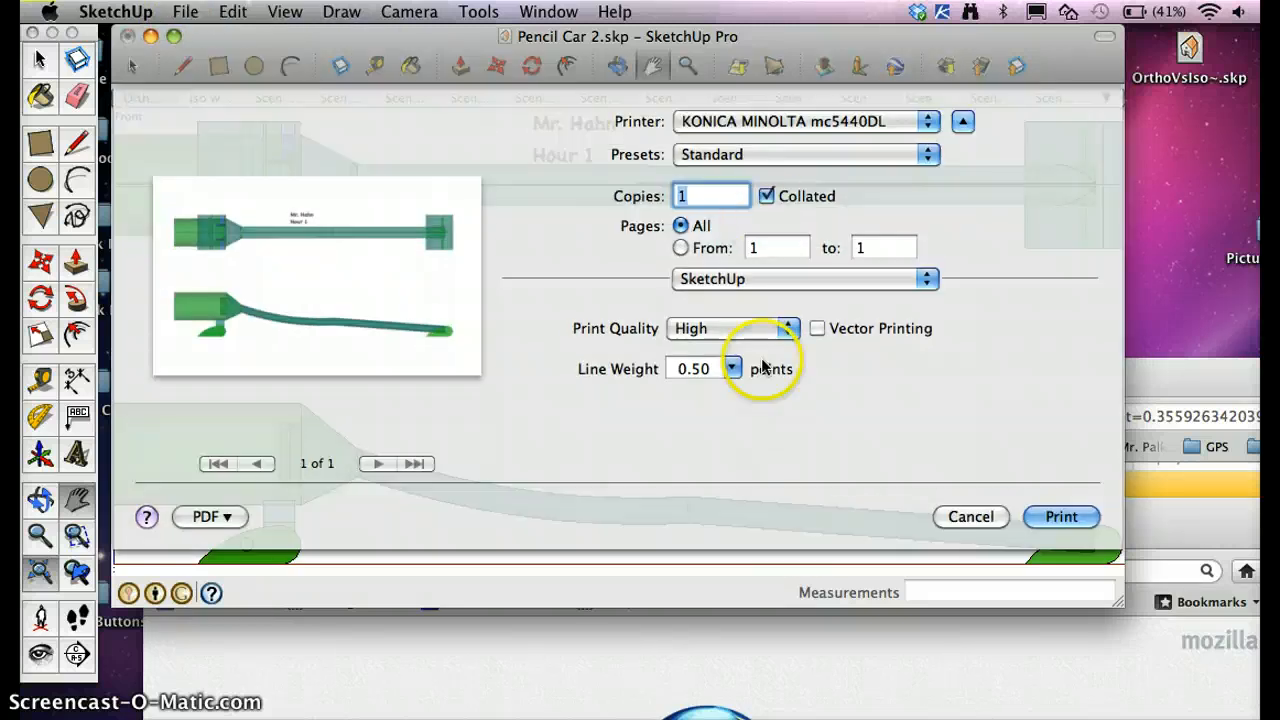
pyautogui.moveTo(640, 117)
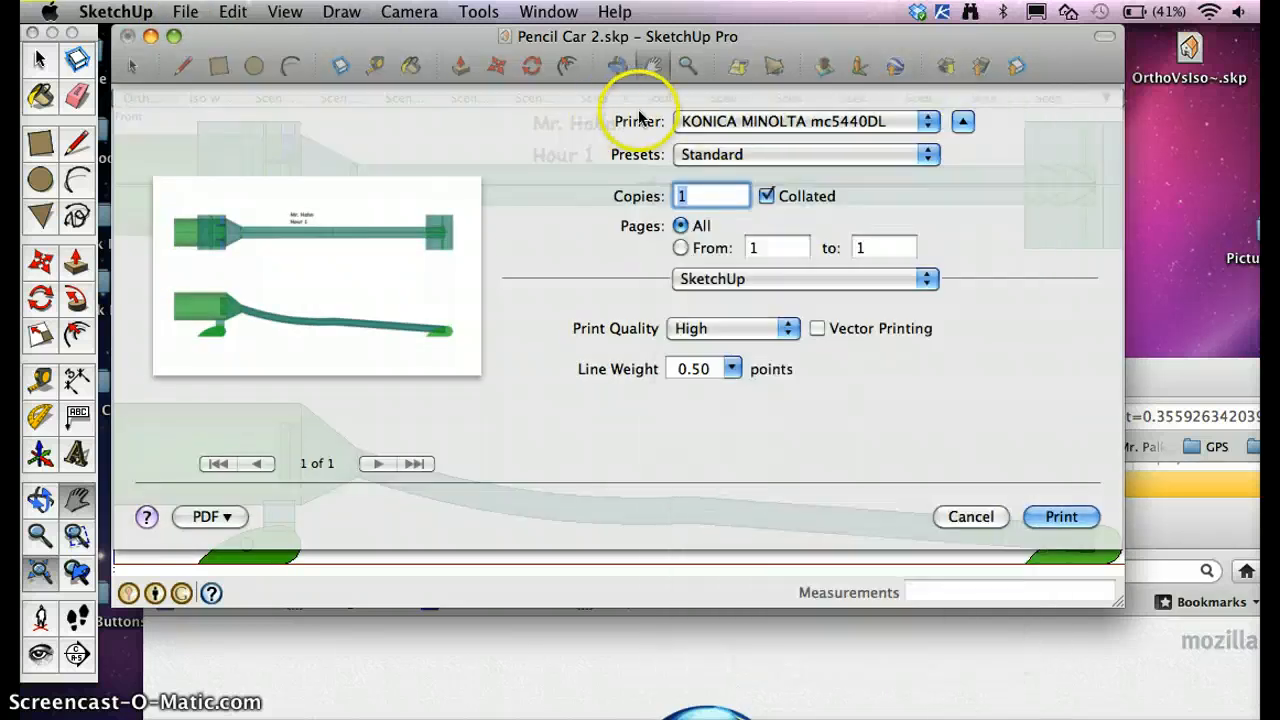
pyautogui.moveTo(785, 505)
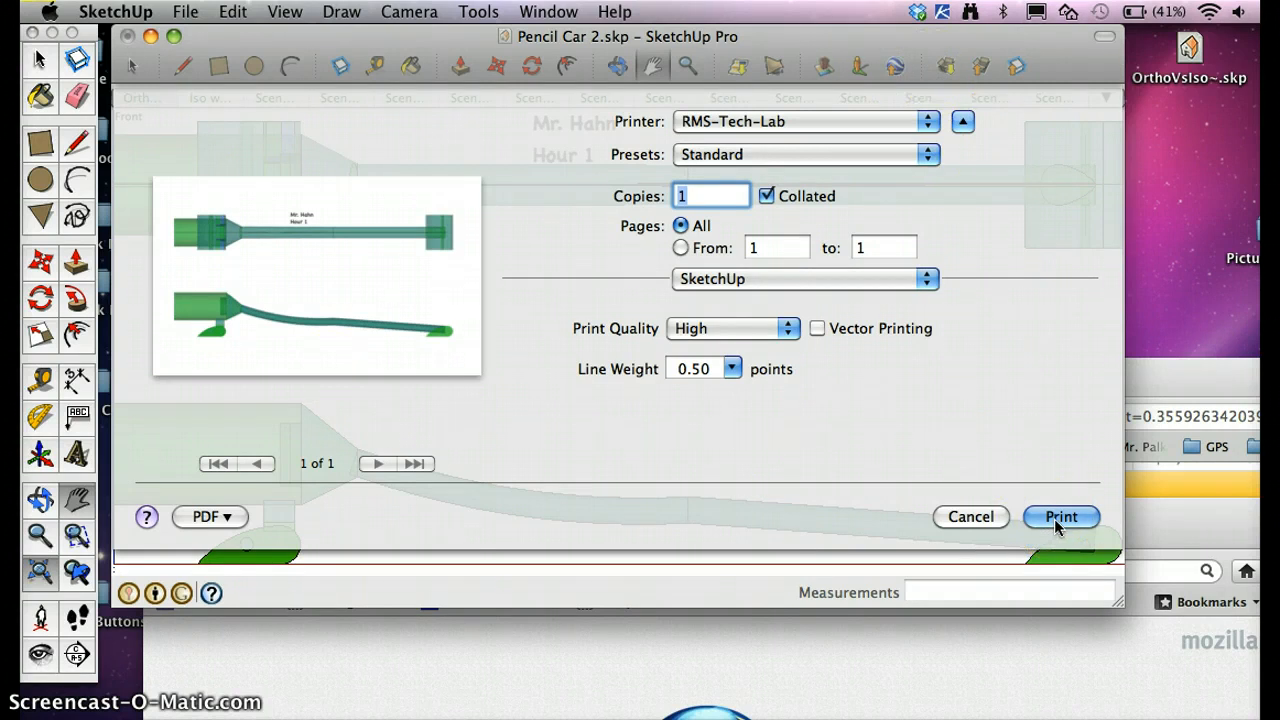
pyautogui.click(1061, 517)
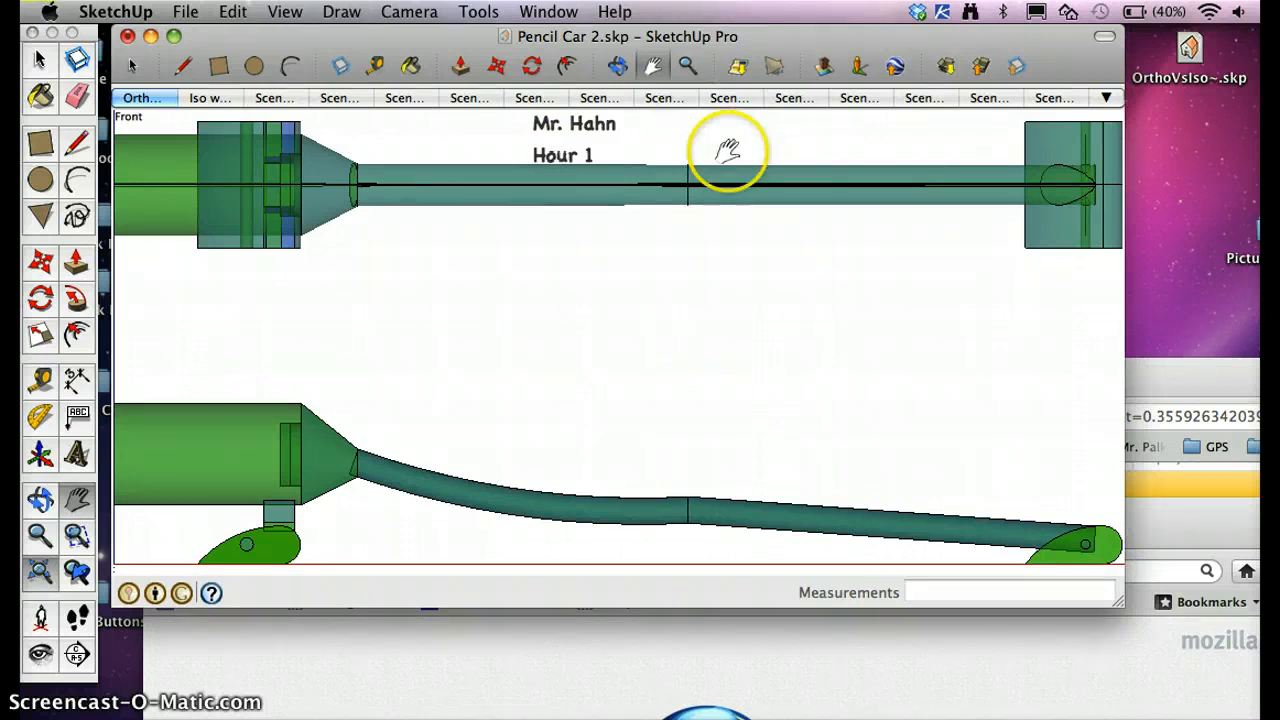
pyautogui.moveTo(903, 315)
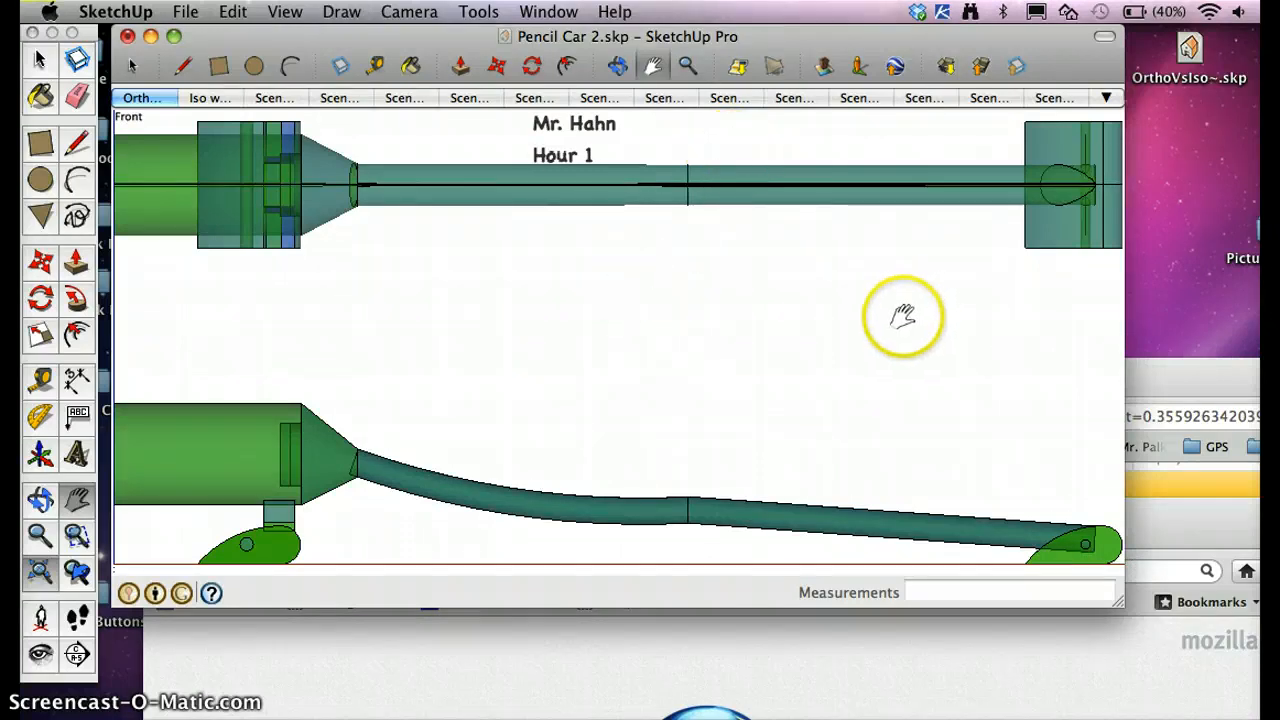
pyautogui.moveTo(783, 408)
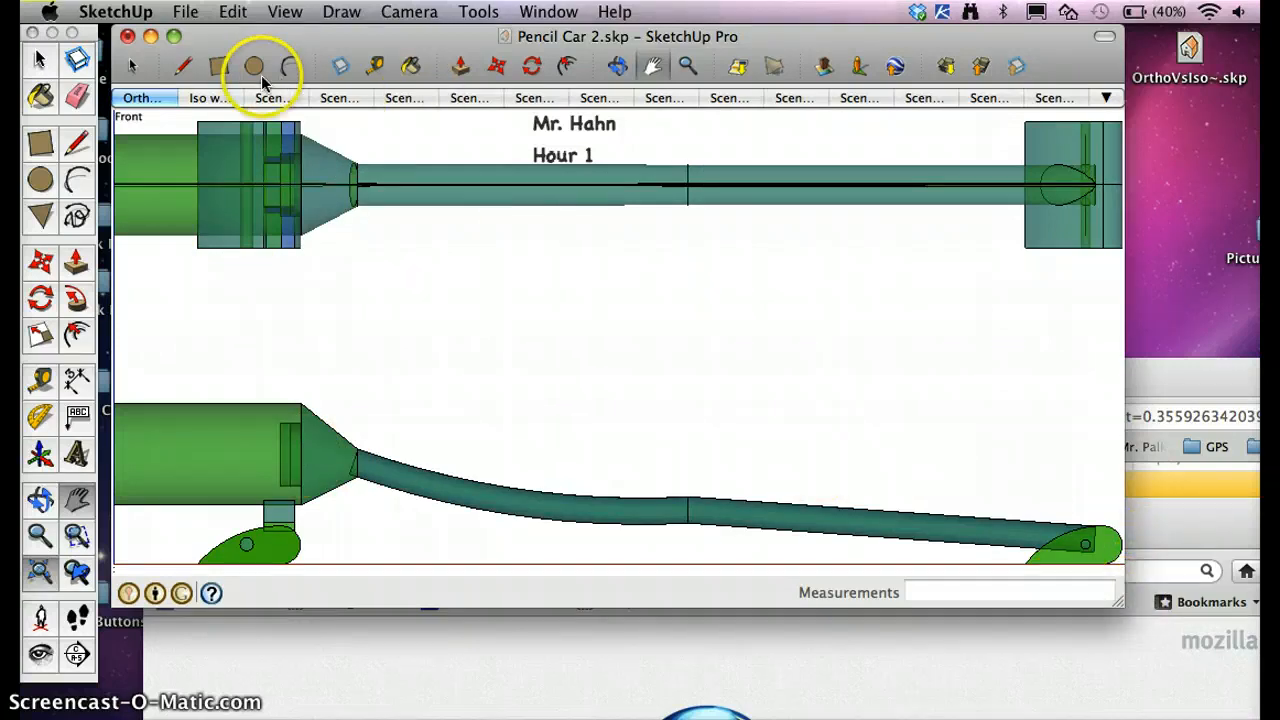
pyautogui.moveTo(252, 66)
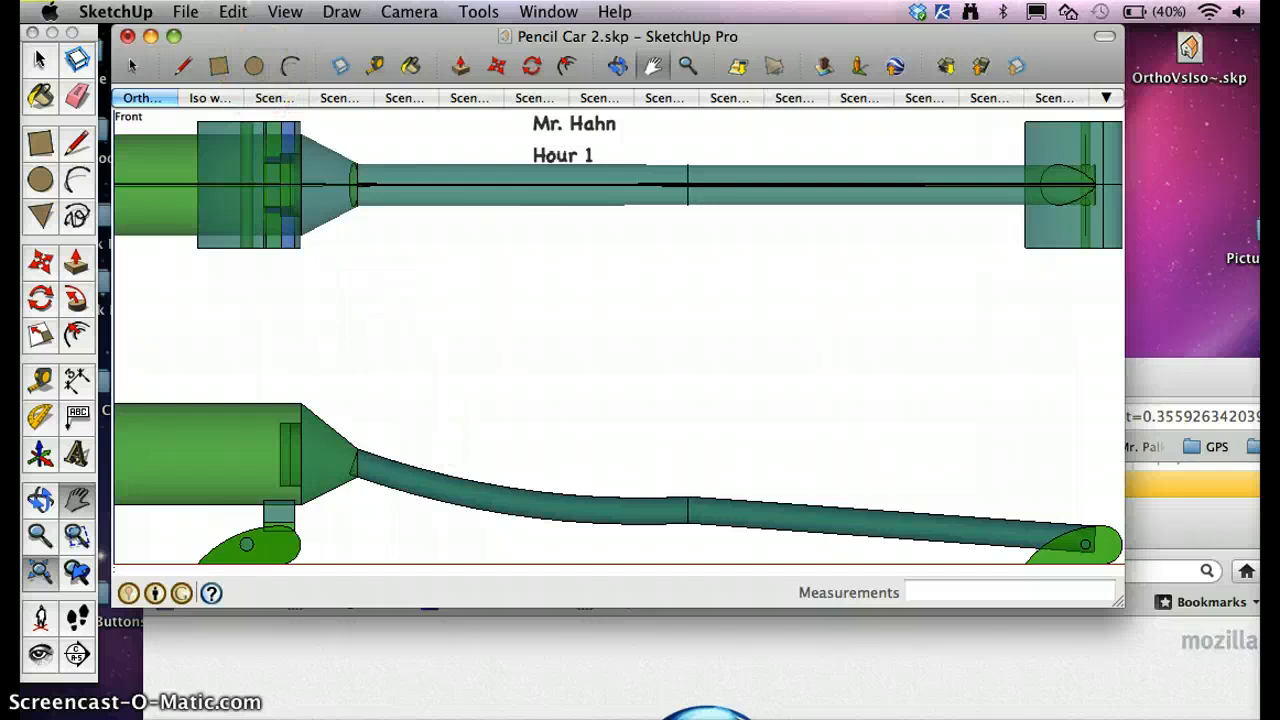